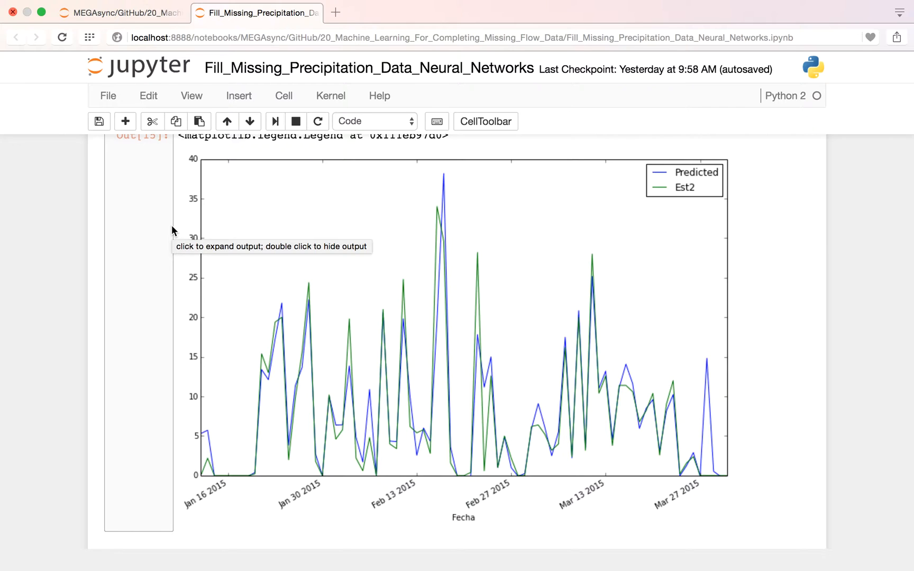
pyautogui.moveTo(173, 231)
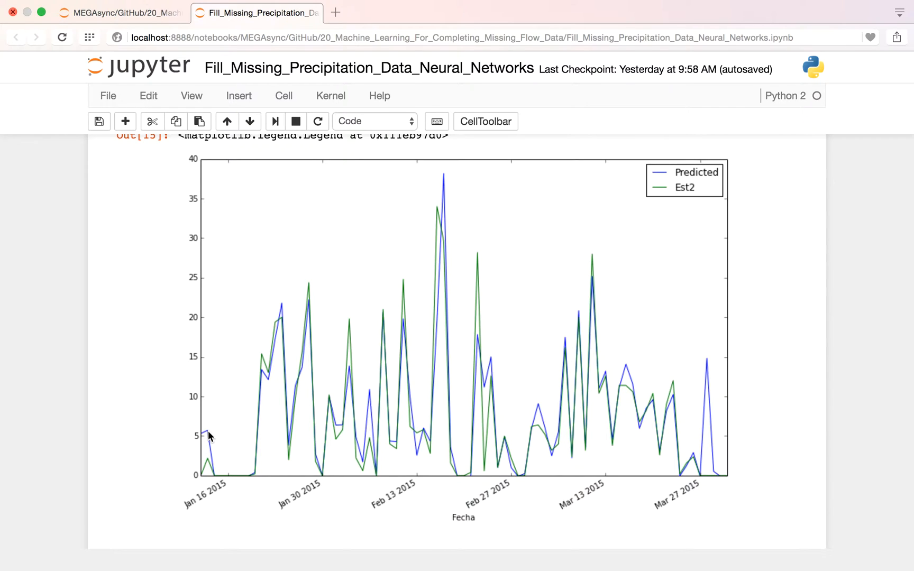
pyautogui.moveTo(214, 470)
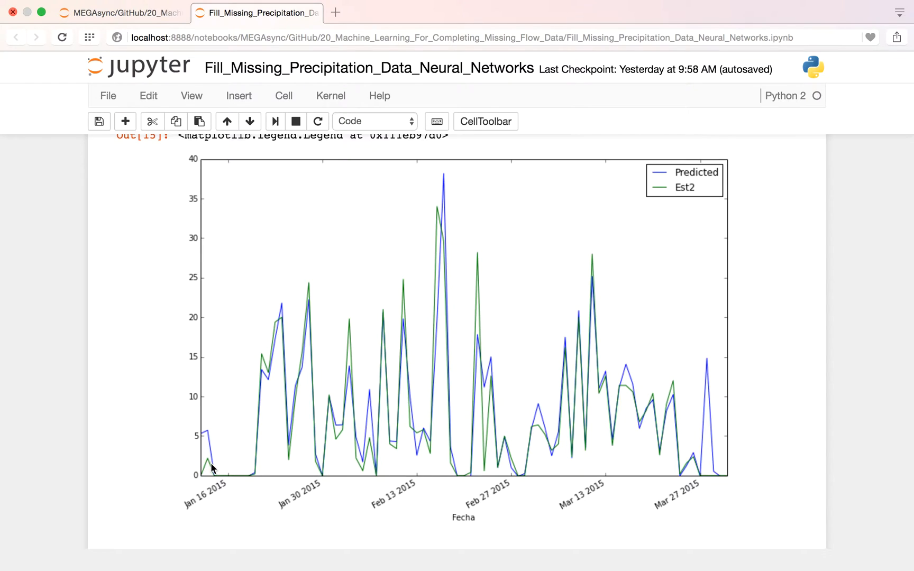
pyautogui.moveTo(274, 355)
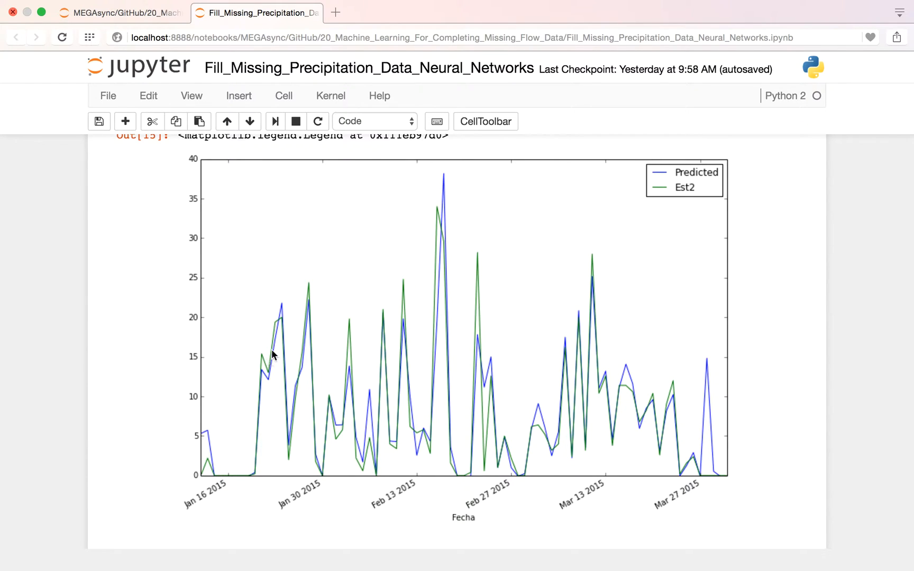
pyautogui.moveTo(264, 369)
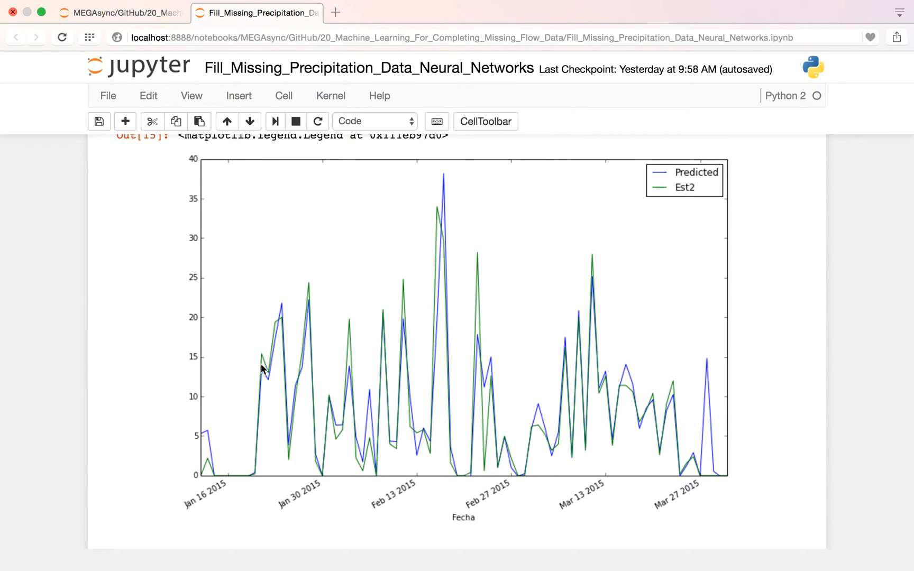
pyautogui.moveTo(307, 370)
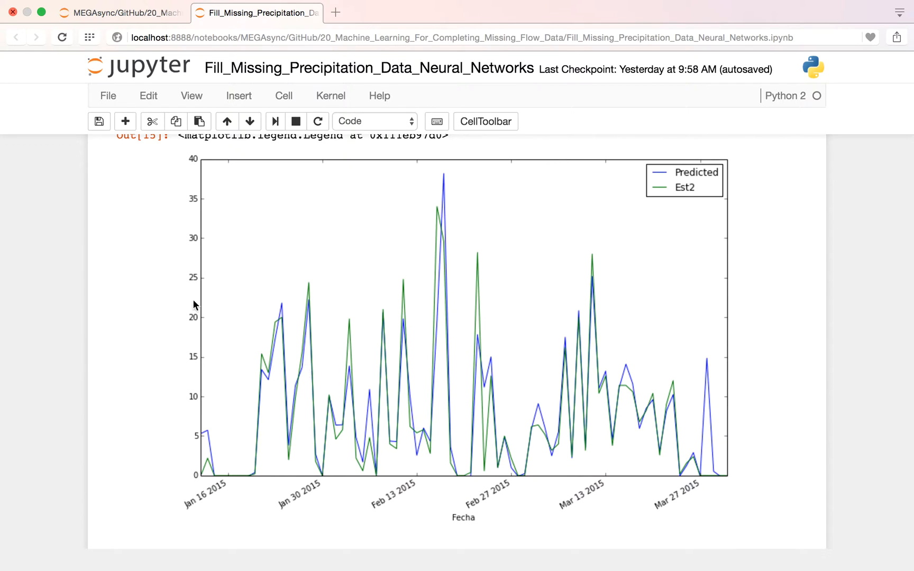
pyautogui.moveTo(379, 95)
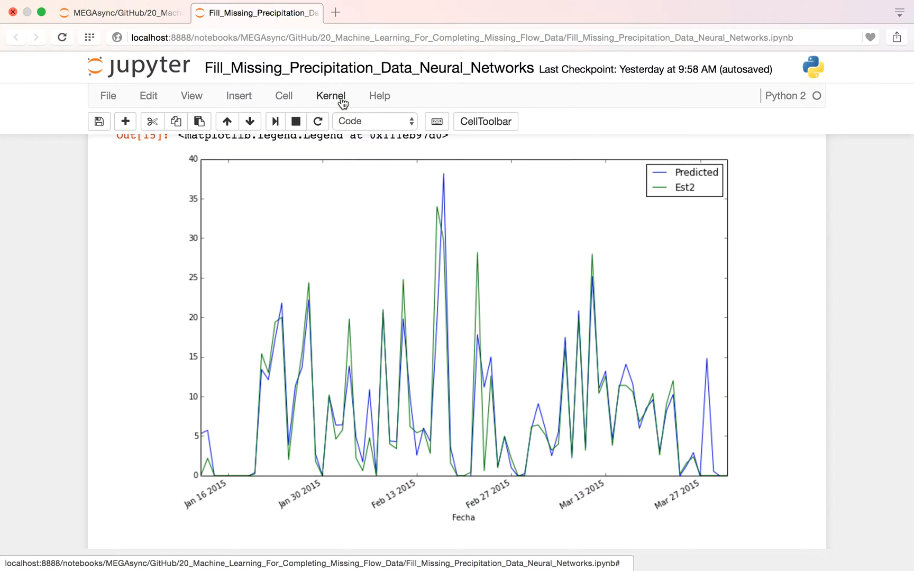
# Restart the kernel and clear all cell outputs via Kernel > Restart & Clear Output.
pyautogui.click(330, 95)
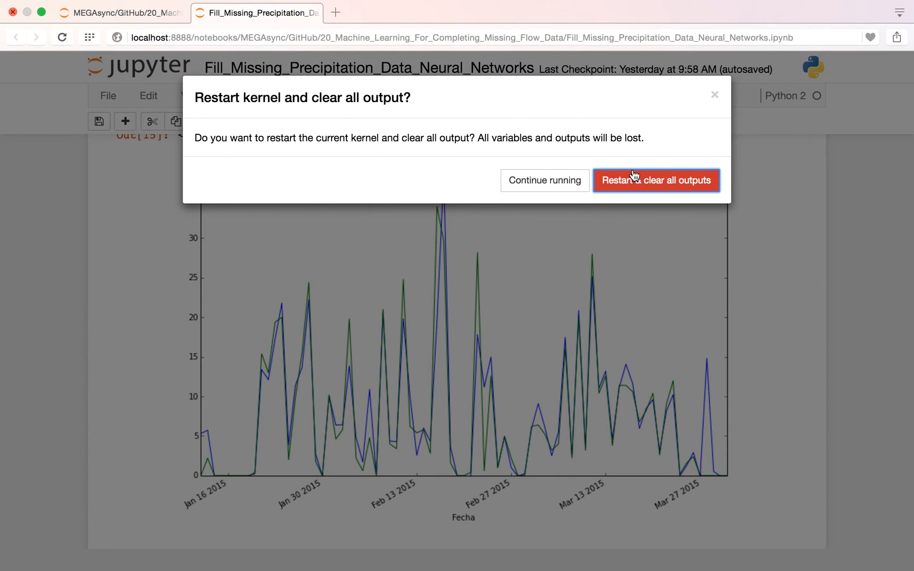
pyautogui.click(654, 180)
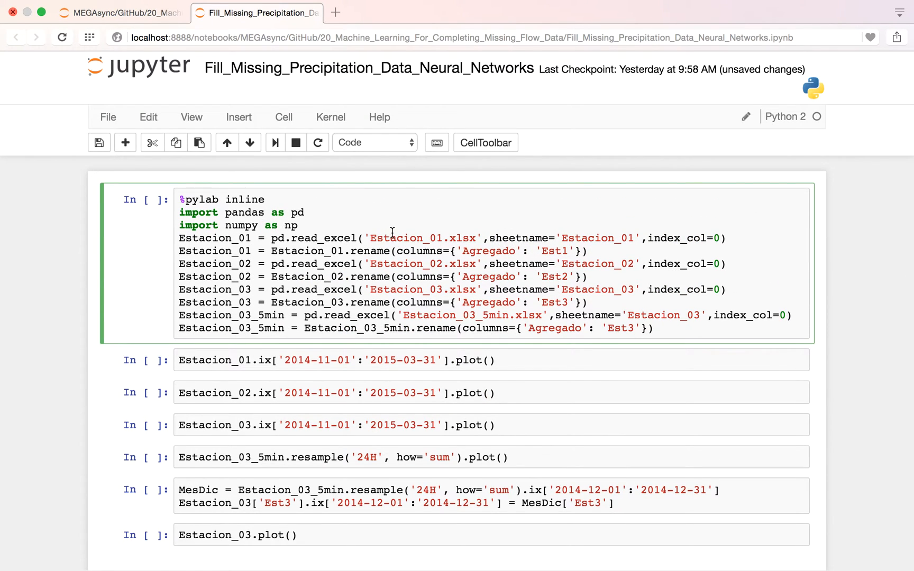
pyautogui.moveTo(410, 241)
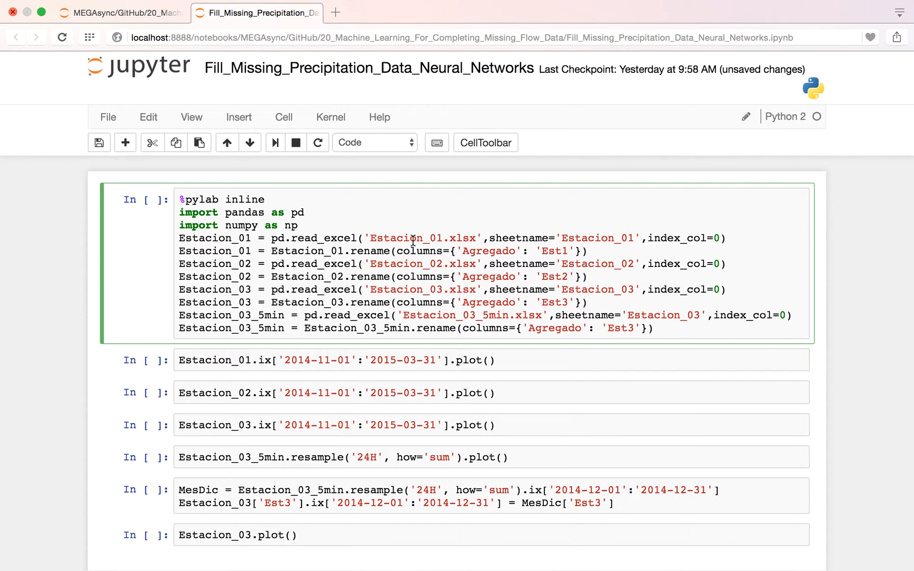
pyautogui.moveTo(462, 283)
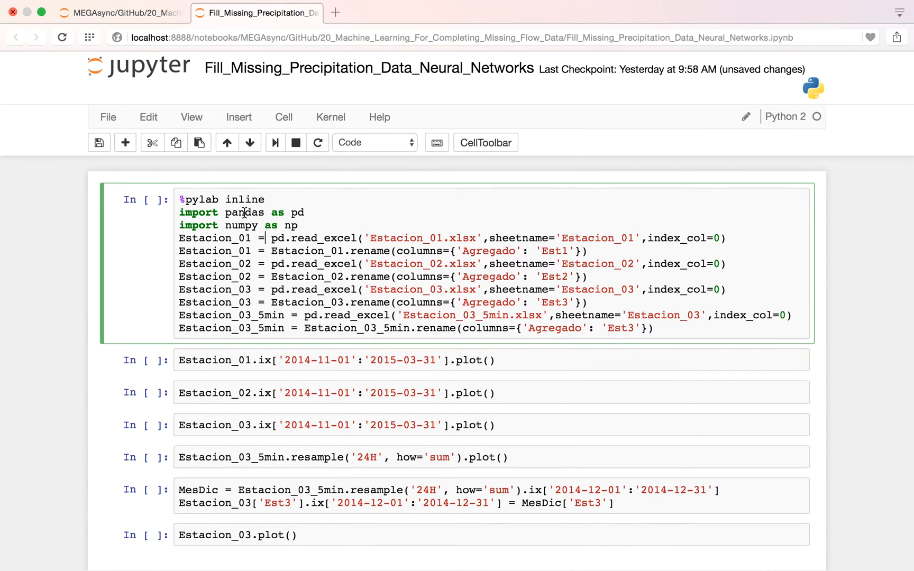
# Run the first cell importing pandas and numpy and loading the three station spreadsheets.
pyautogui.doubleClick(243, 212)
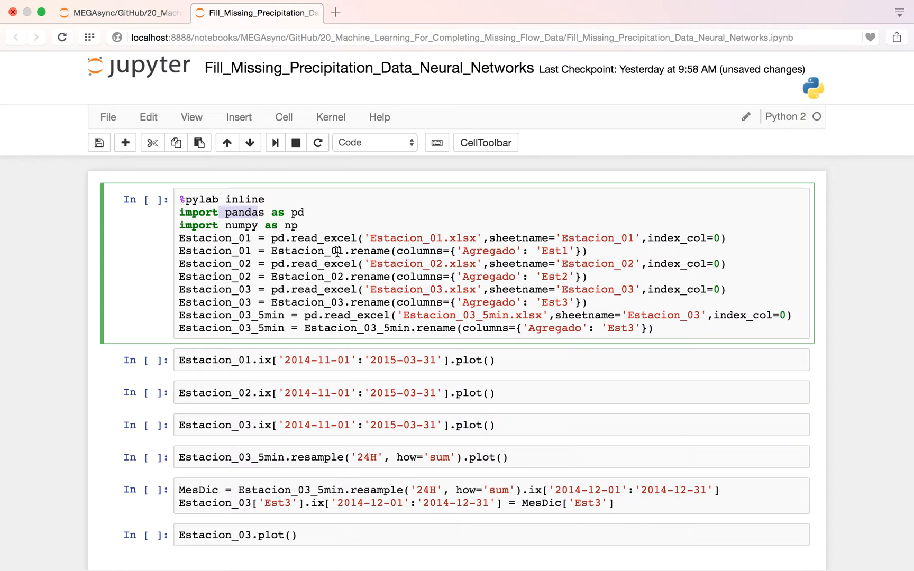
pyautogui.click(274, 141)
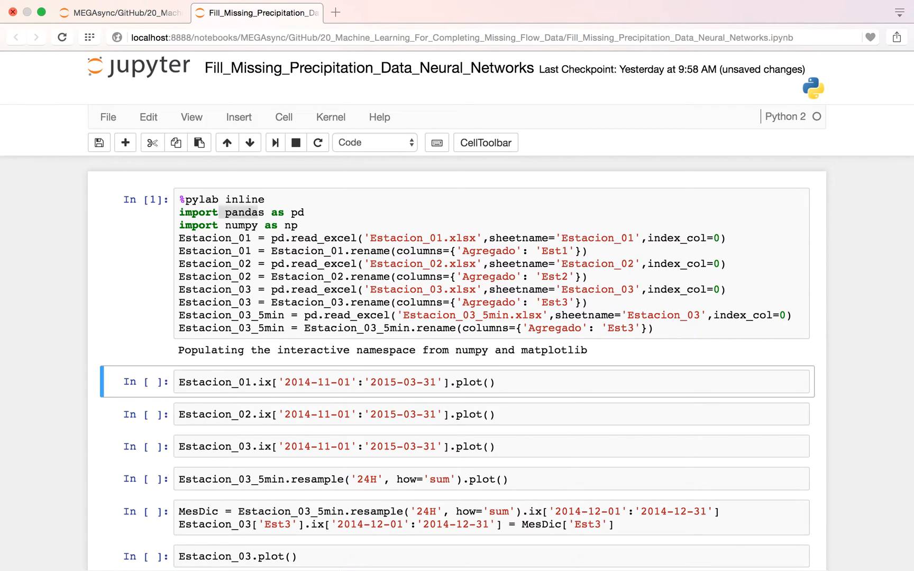
pyautogui.moveTo(228, 545)
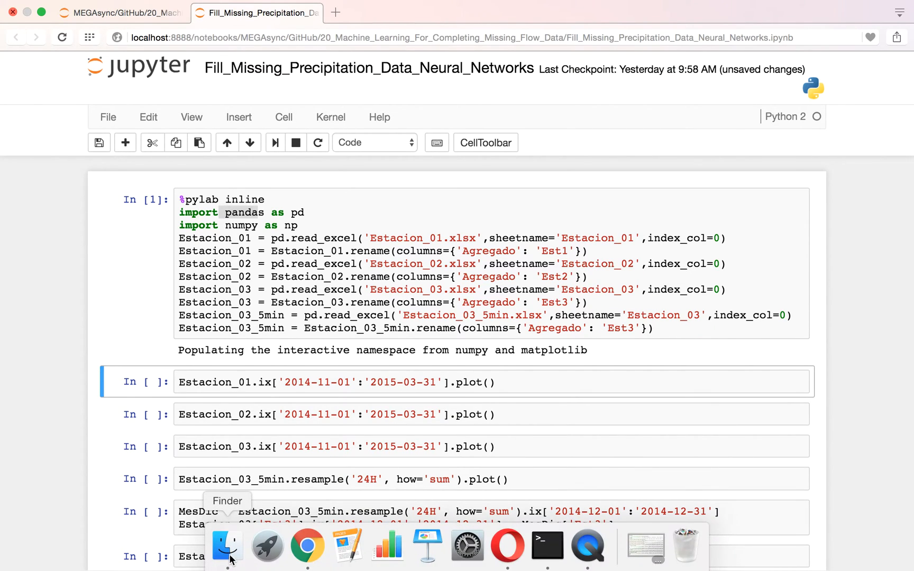
# Navigate Finder to MEGAsync > GitHub > 20_Machine_Learning_For_Completing_Missing_Flow_Data and select Estacion_01.
pyautogui.click(227, 546)
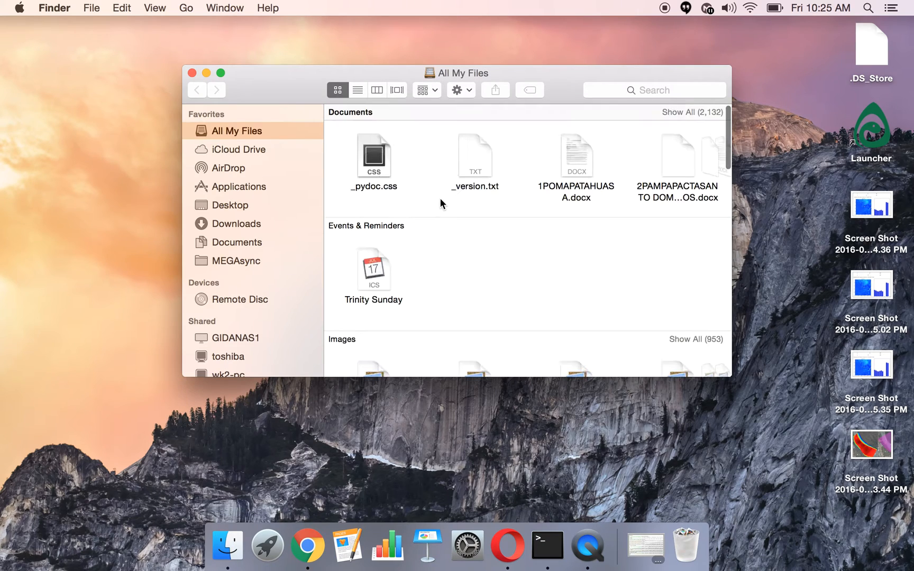
pyautogui.click(236, 260)
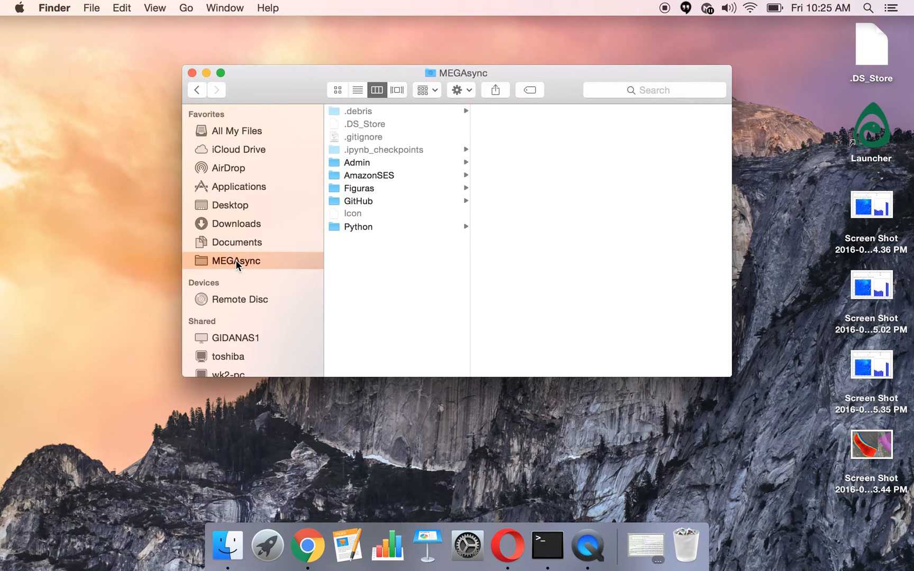
pyautogui.click(357, 226)
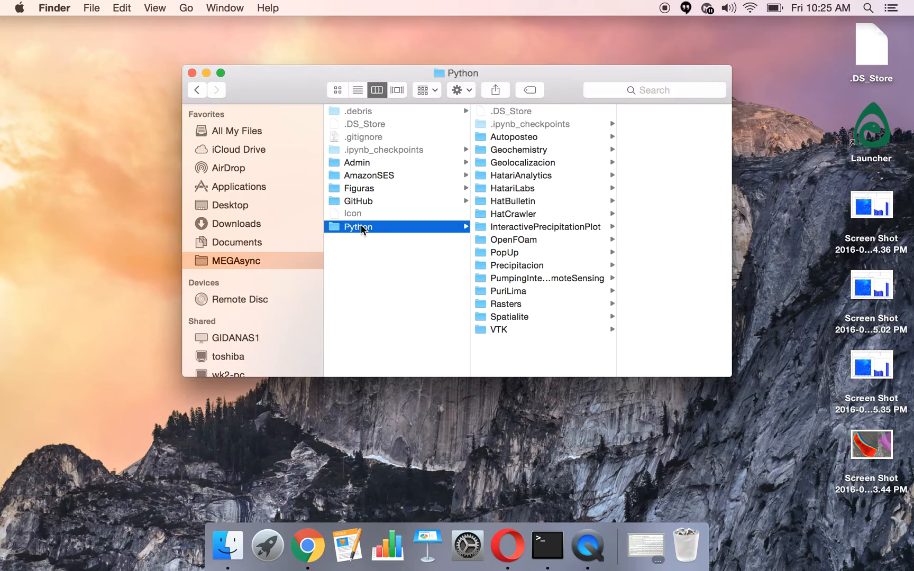
pyautogui.click(357, 201)
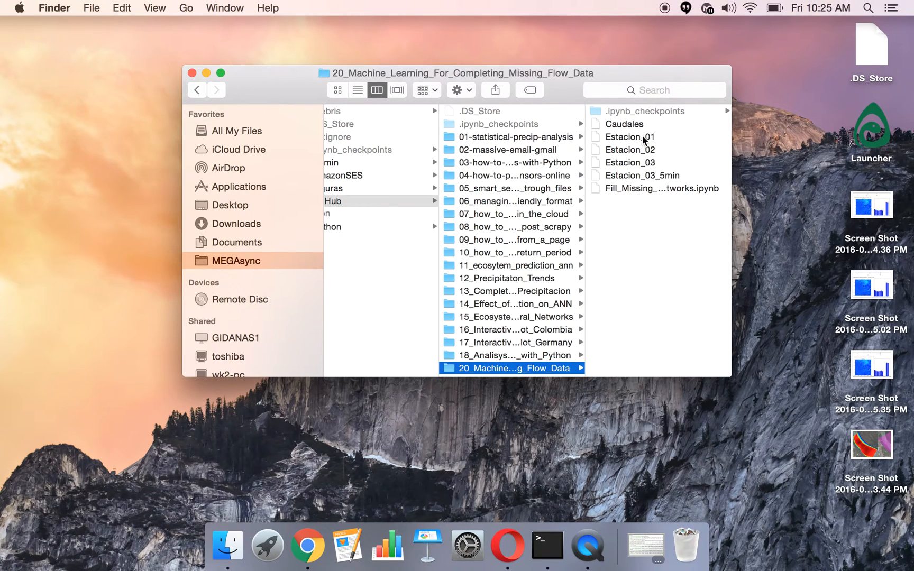
pyautogui.click(628, 137)
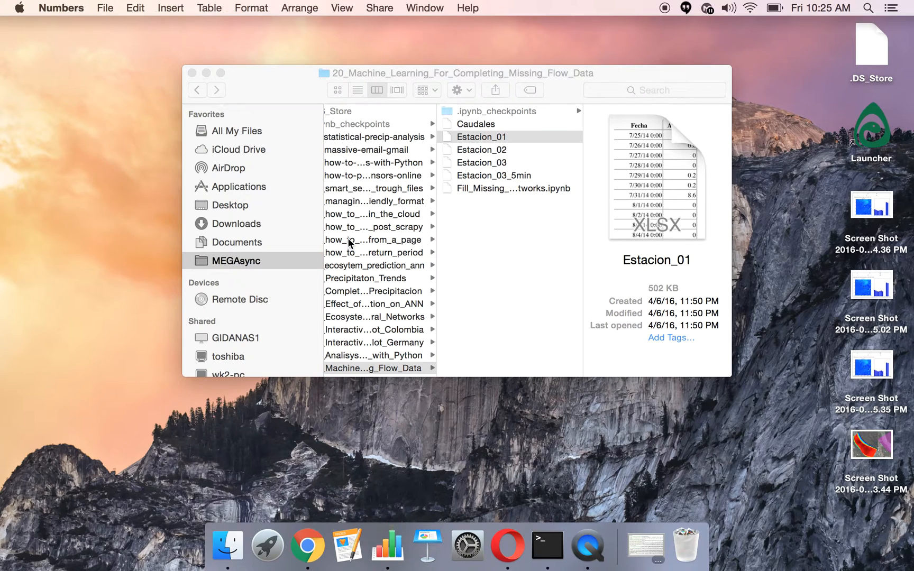
# Open Estacion_01 in Numbers and dismiss the font-substitution warning to view Fecha and Agregado columns.
pyautogui.doubleClick(481, 136)
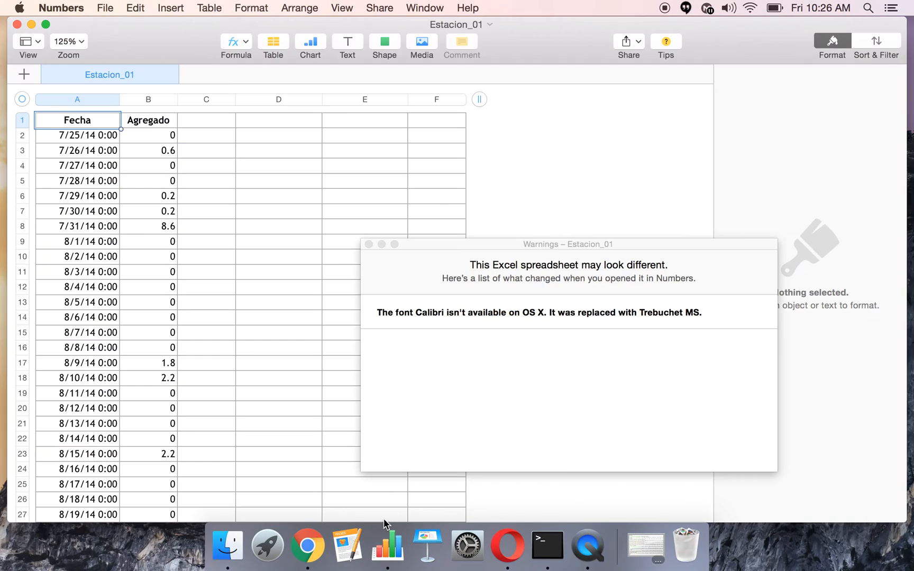
pyautogui.click(831, 41)
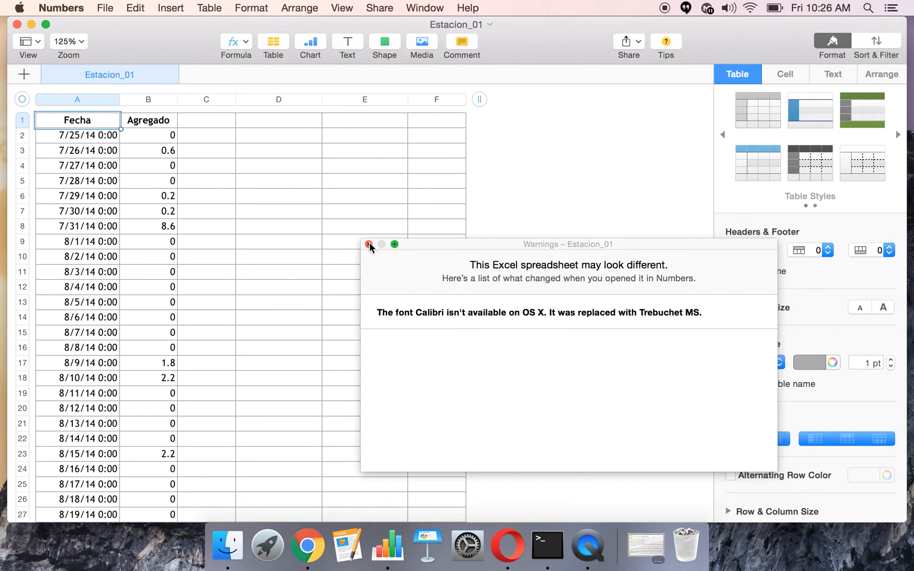
pyautogui.click(369, 244)
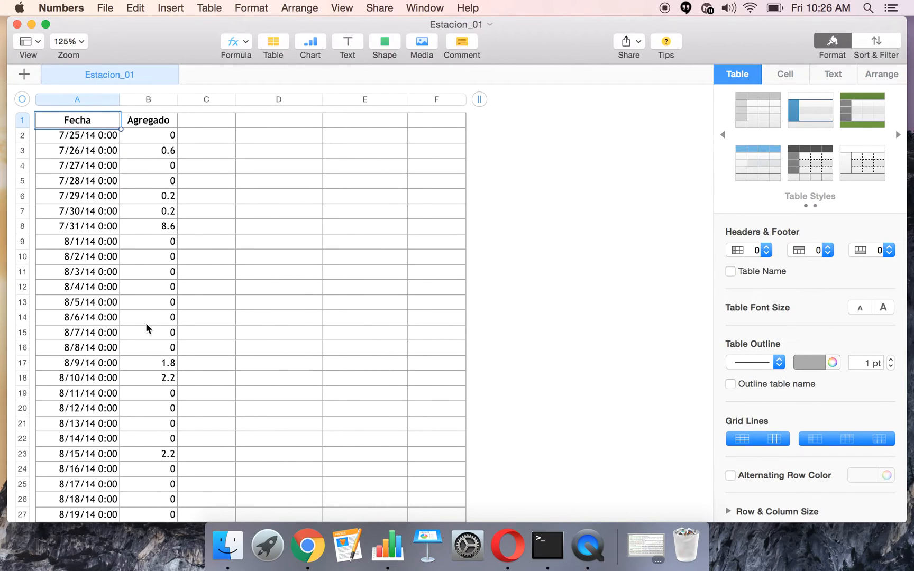
pyautogui.moveTo(100, 180)
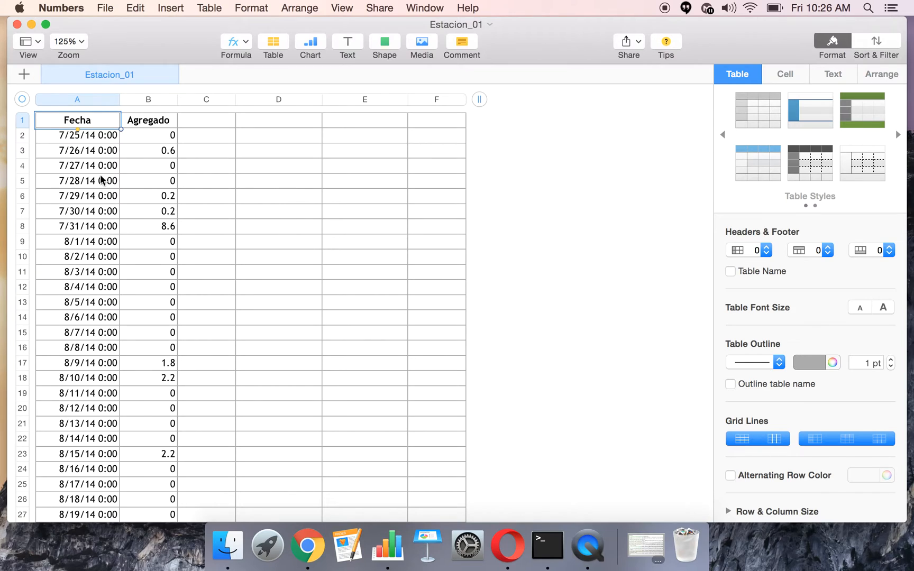
pyautogui.moveTo(97, 157)
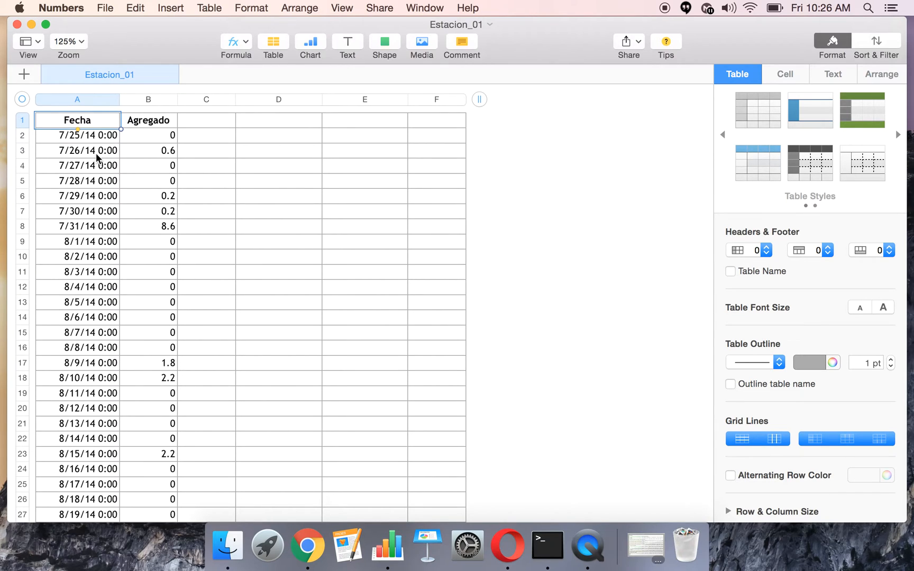
pyautogui.moveTo(128, 210)
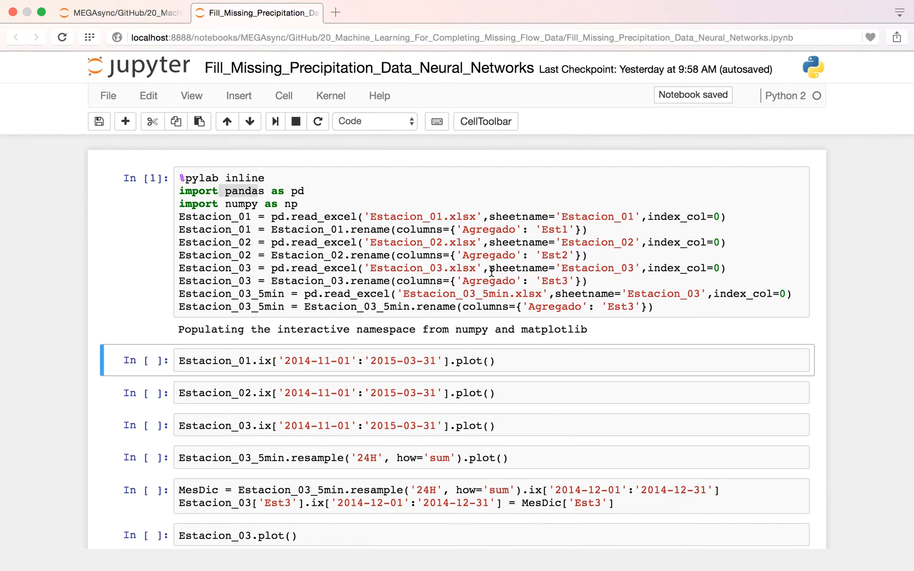
pyautogui.moveTo(380, 352)
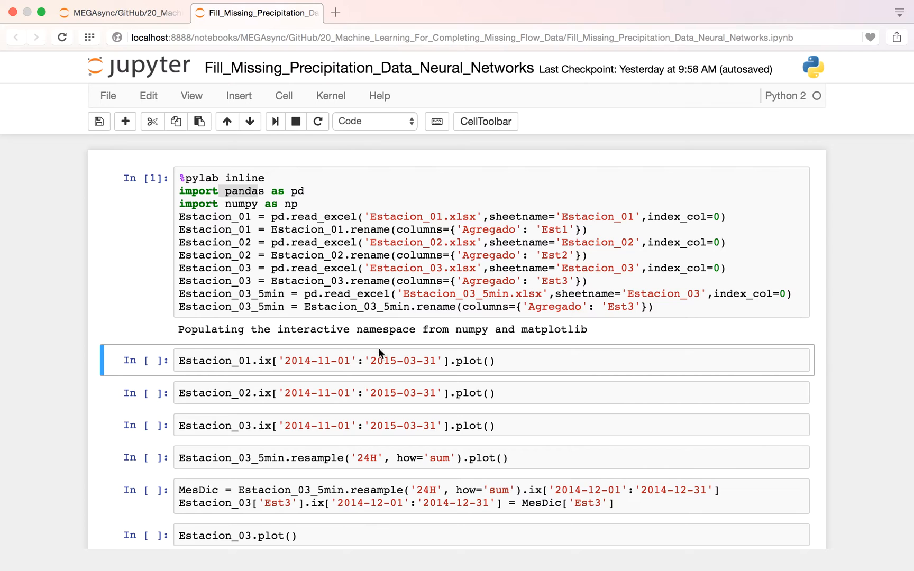
# Run the Estacion_01 and Estacion_02 plot cells for Est1 and Est2 precipitation, Nov 2014–Mar 2015.
pyautogui.click(404, 360)
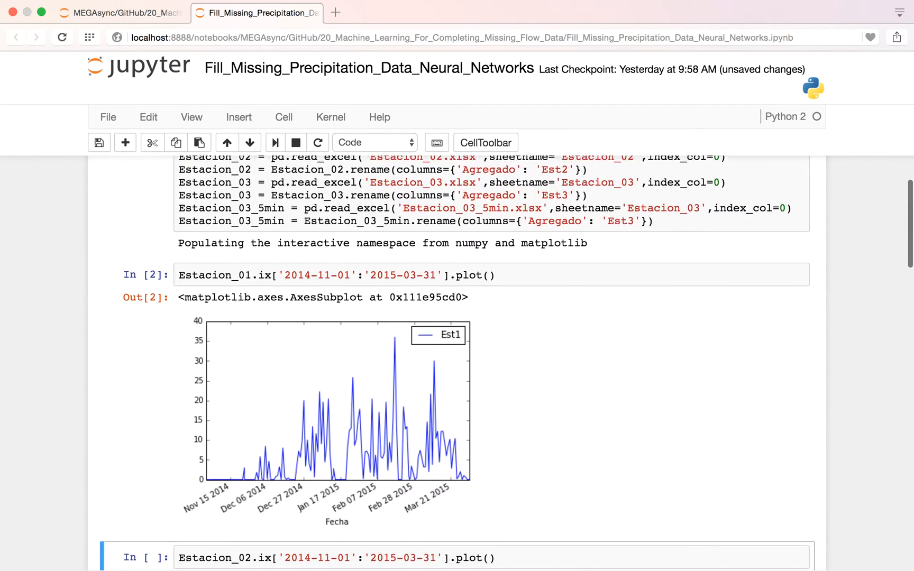
pyautogui.scroll(-3)
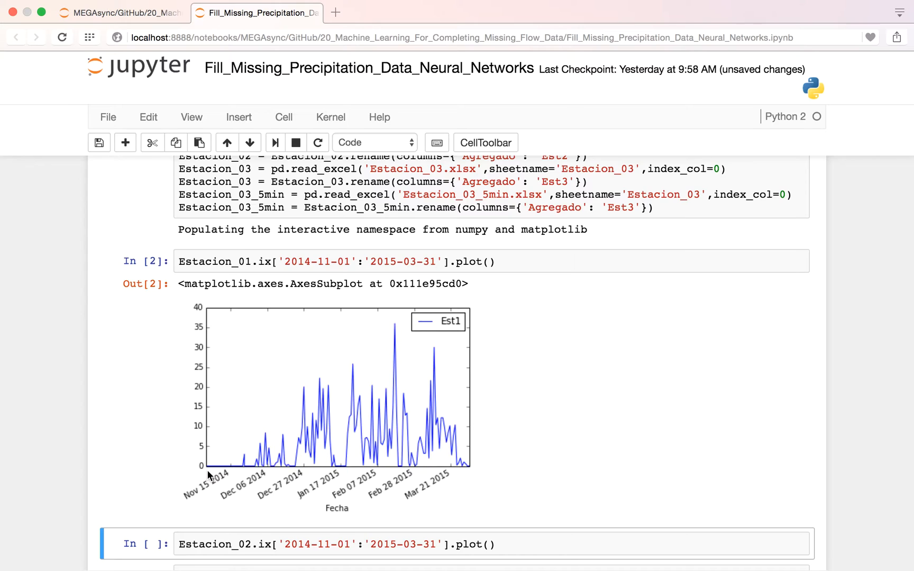
pyautogui.moveTo(460, 472)
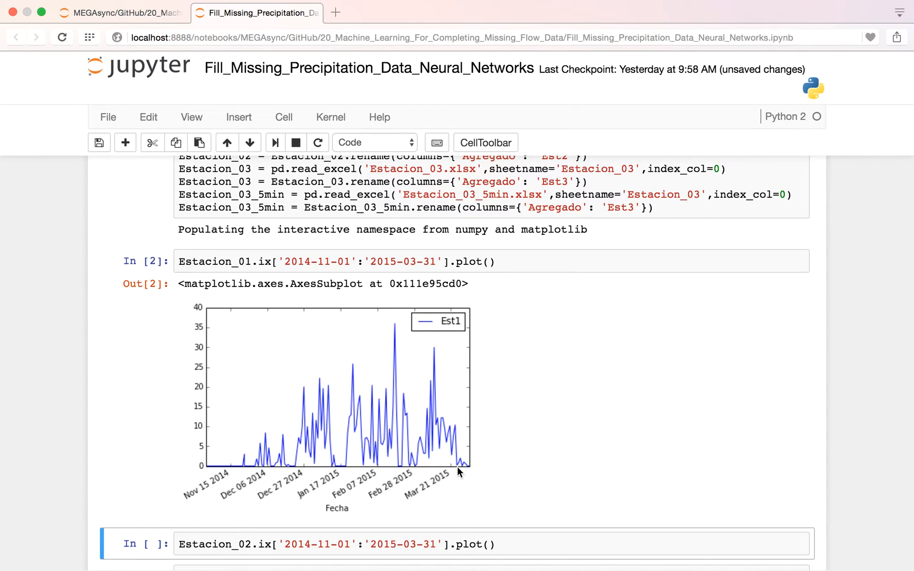
pyautogui.moveTo(466, 470)
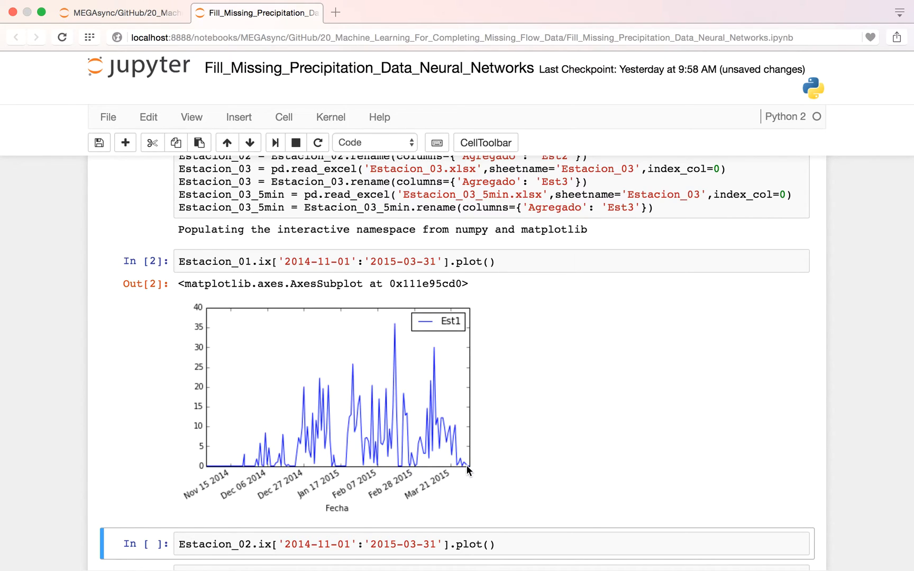
pyautogui.scroll(-3)
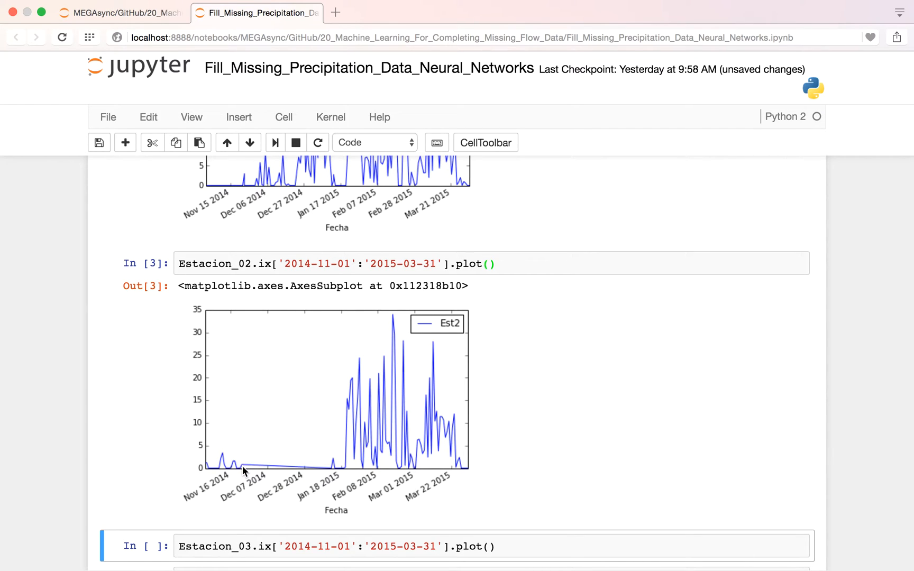
pyautogui.moveTo(244, 481)
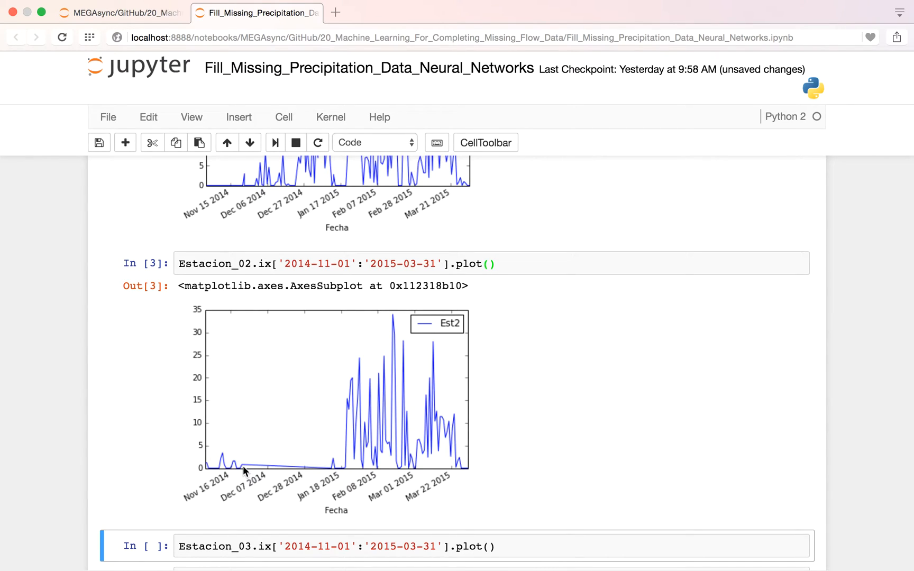
pyautogui.moveTo(329, 477)
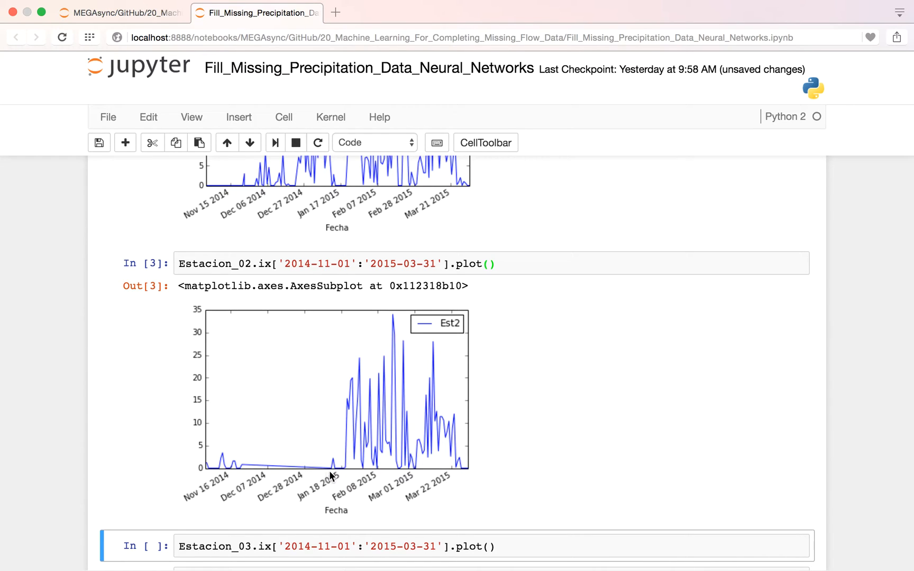
pyautogui.moveTo(259, 400)
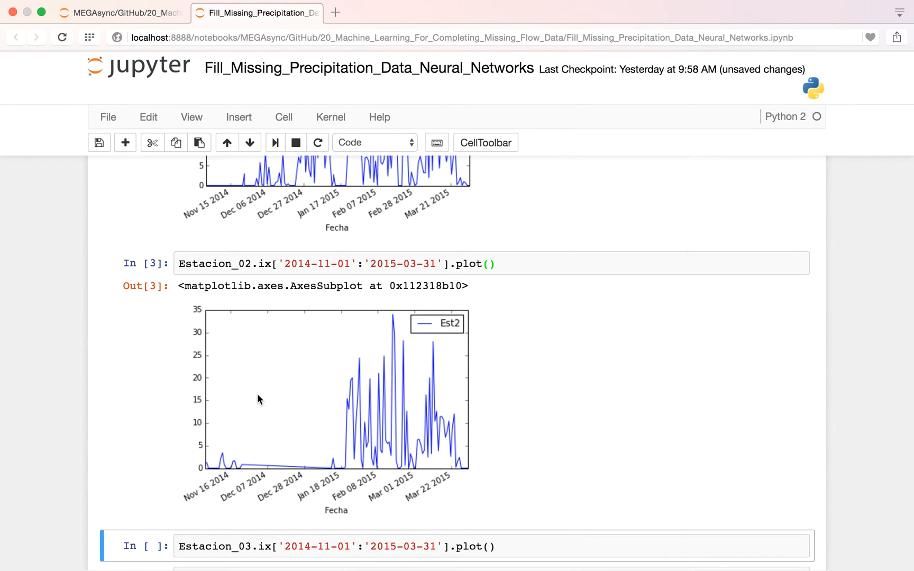
# Run the Estacion_03 plot, 5-min resample, MesDic assignment and replot cells while scrolling down.
pyautogui.scroll(-3)
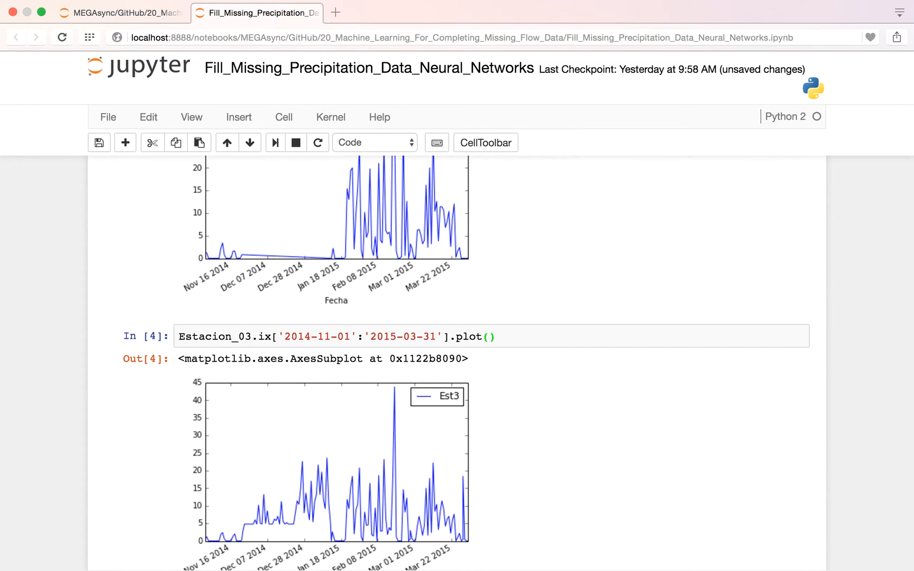
pyautogui.scroll(-3)
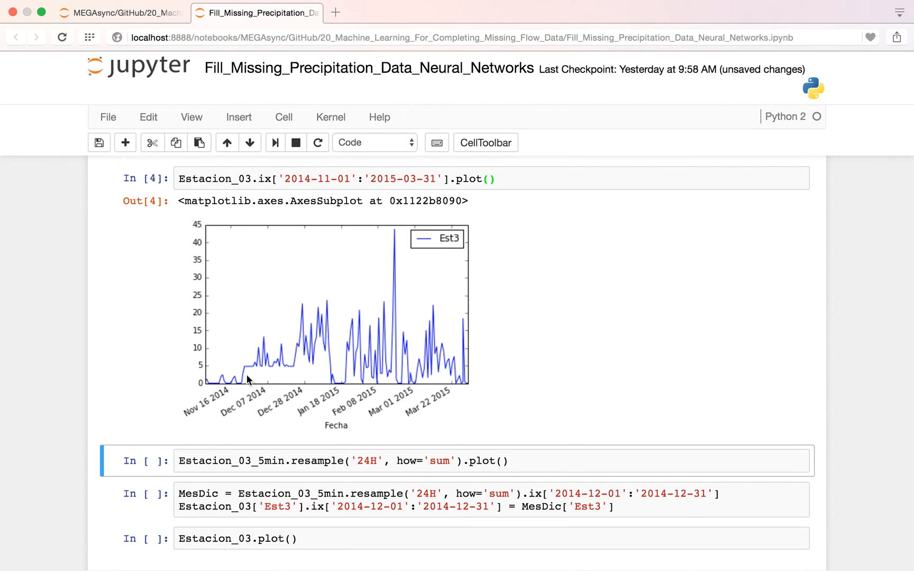
pyautogui.moveTo(294, 366)
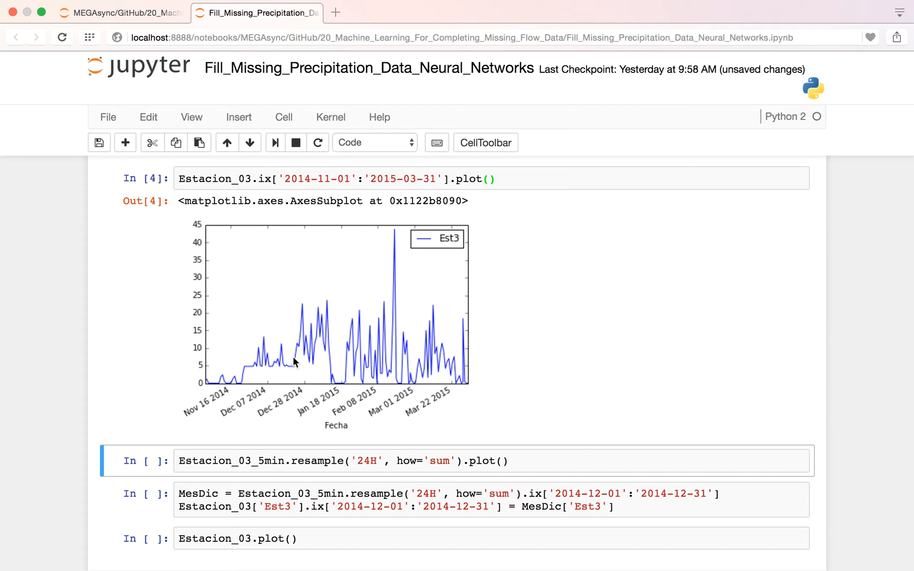
pyautogui.moveTo(256, 362)
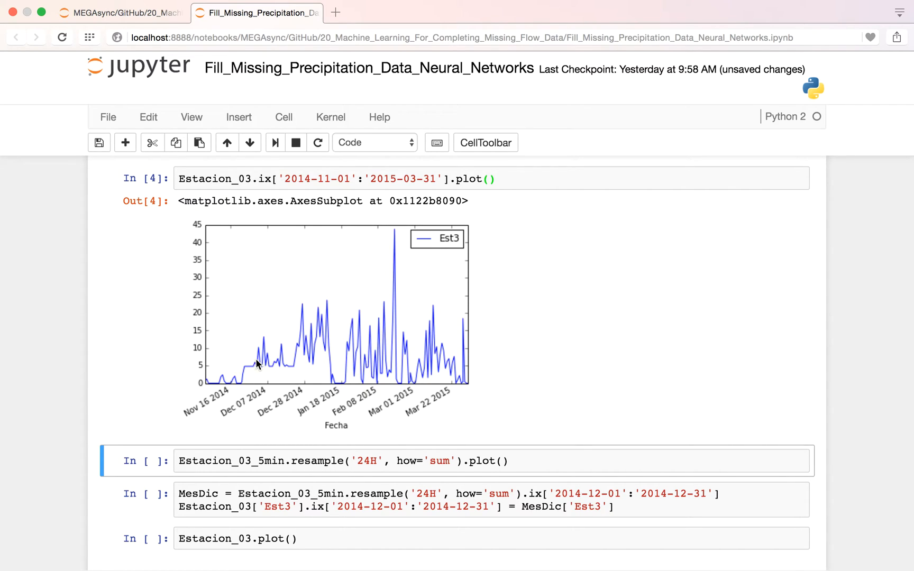
pyautogui.moveTo(266, 385)
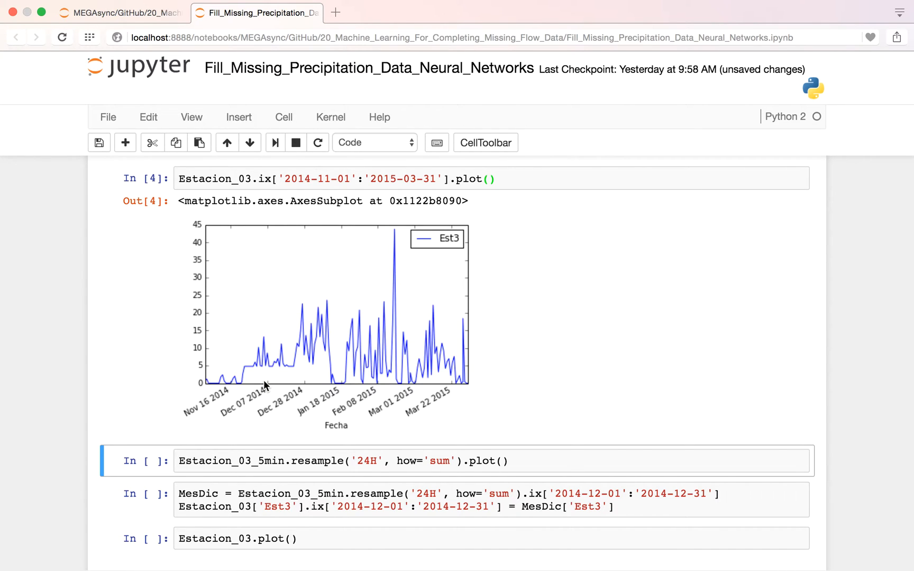
pyautogui.scroll(-3)
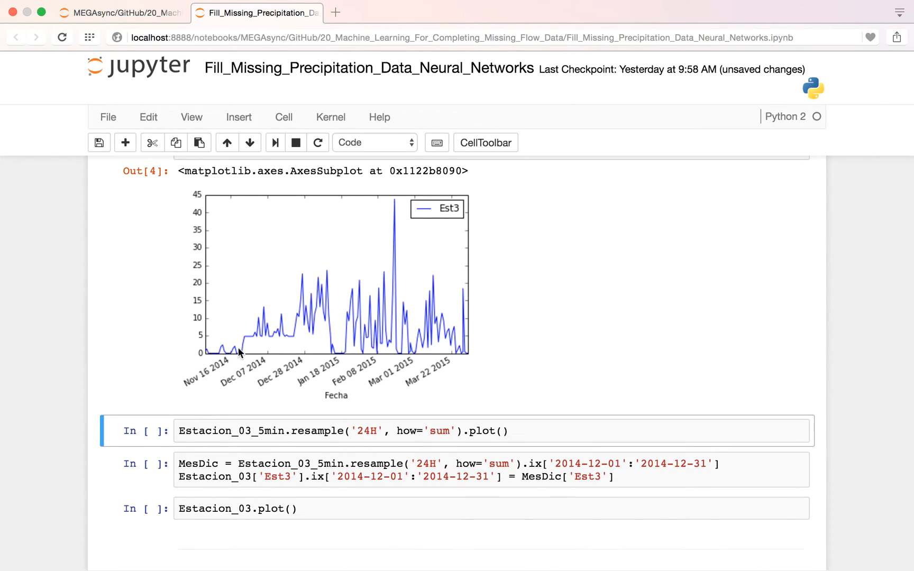
pyautogui.moveTo(255, 339)
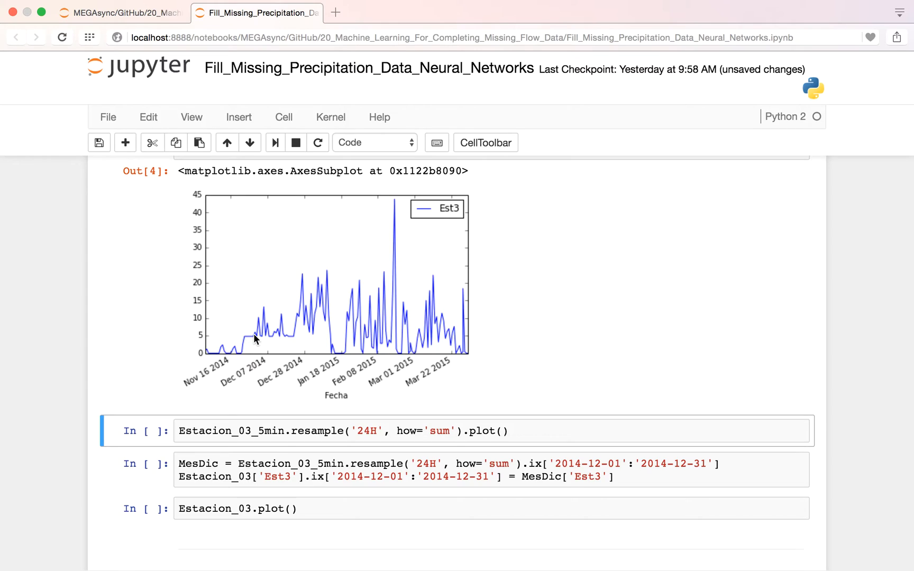
pyautogui.moveTo(258, 350)
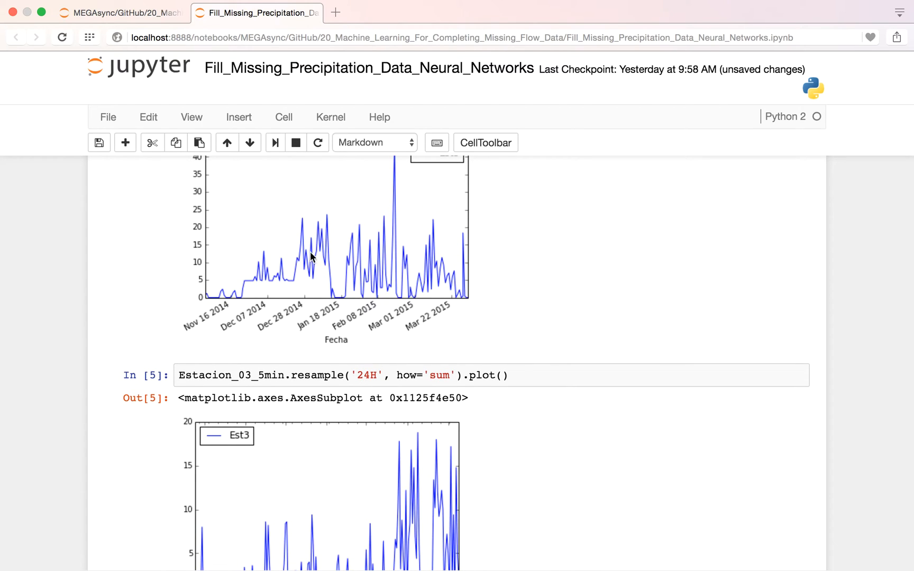
pyautogui.scroll(-3)
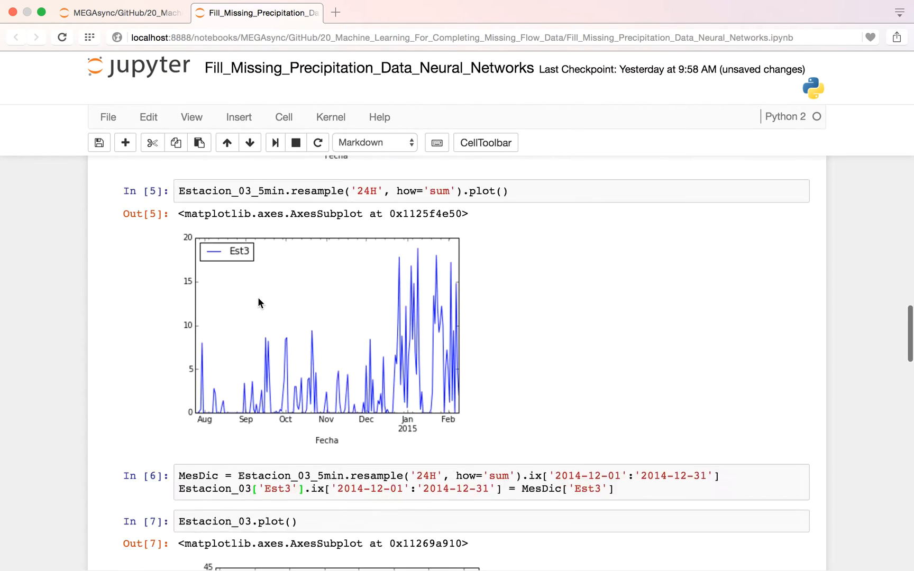
pyautogui.scroll(-3)
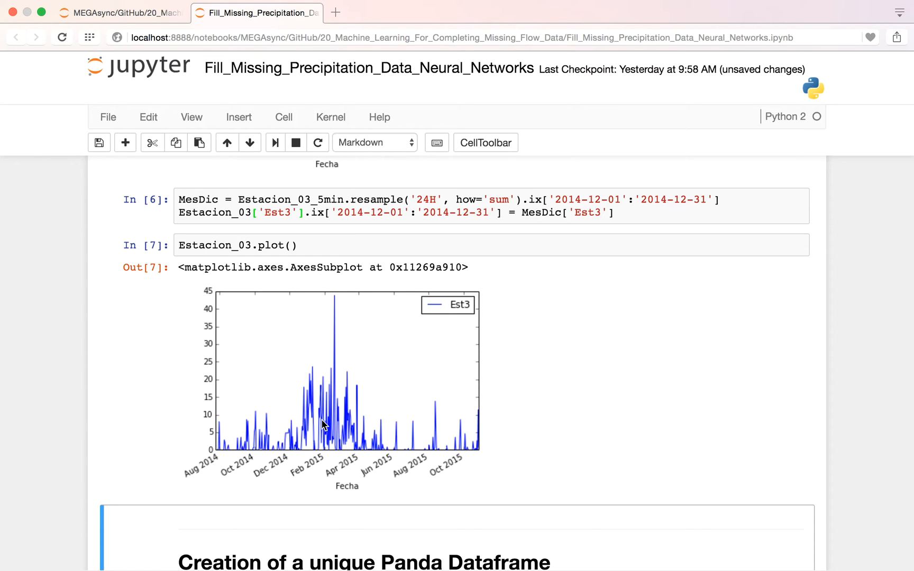
pyautogui.scroll(-3)
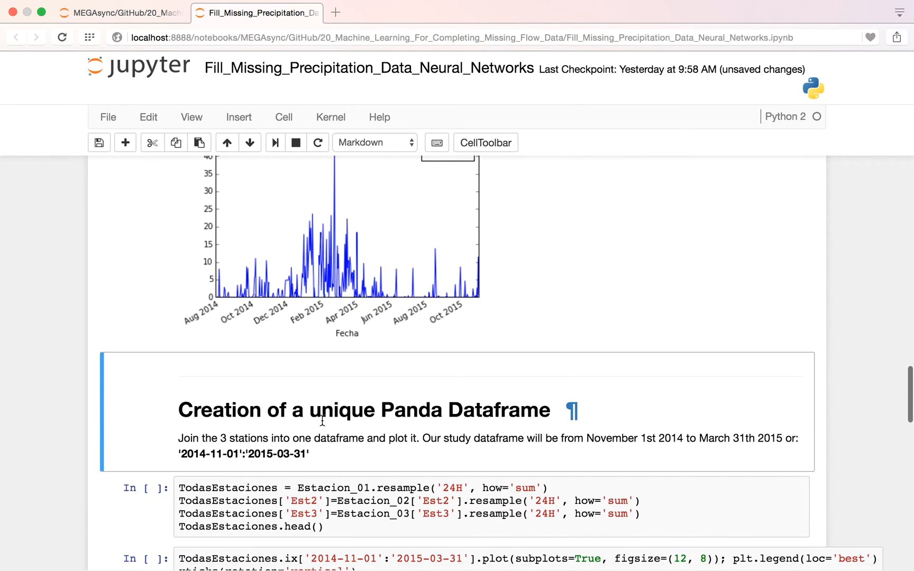
# Build the combined TodasEstaciones dataframe of Est1, Est2 and Est3 and preview its head.
pyautogui.scroll(-3)
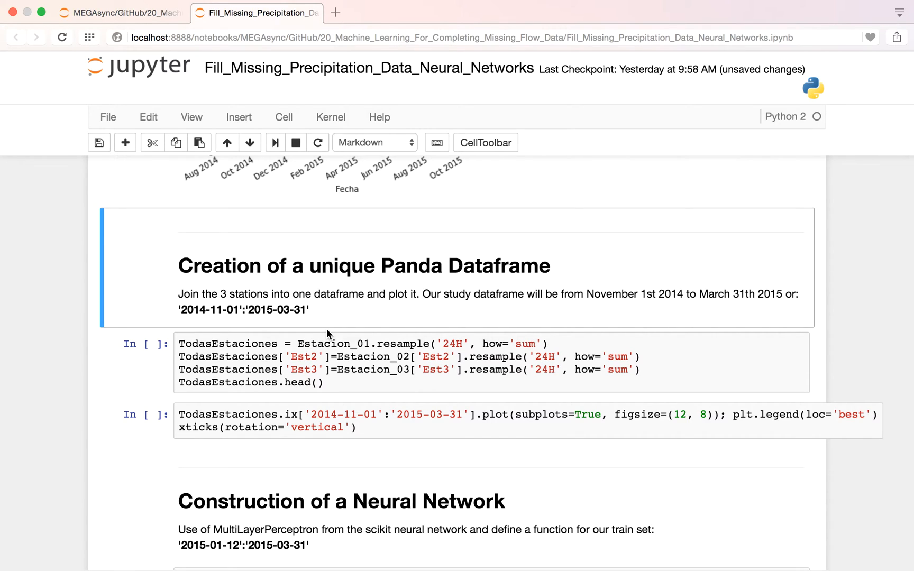
pyautogui.moveTo(335, 373)
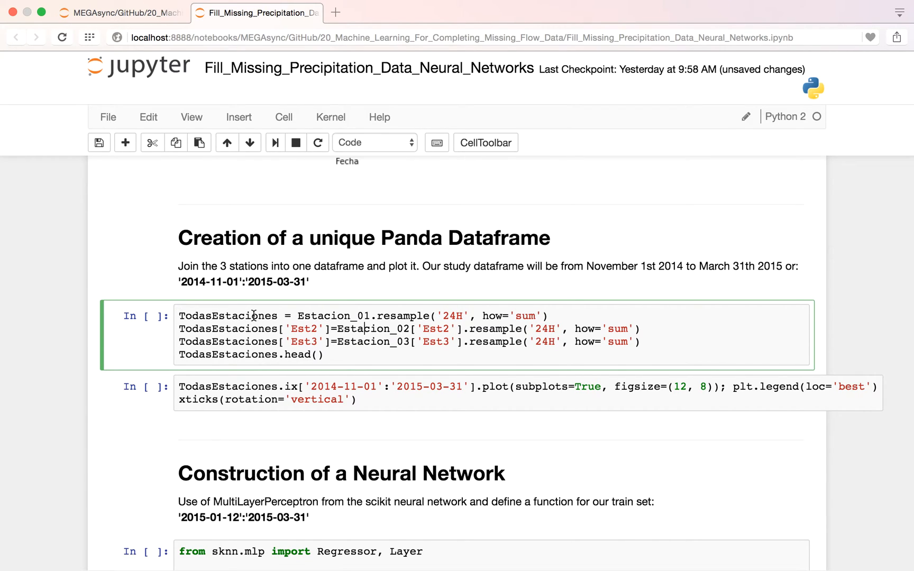
pyautogui.click(332, 328)
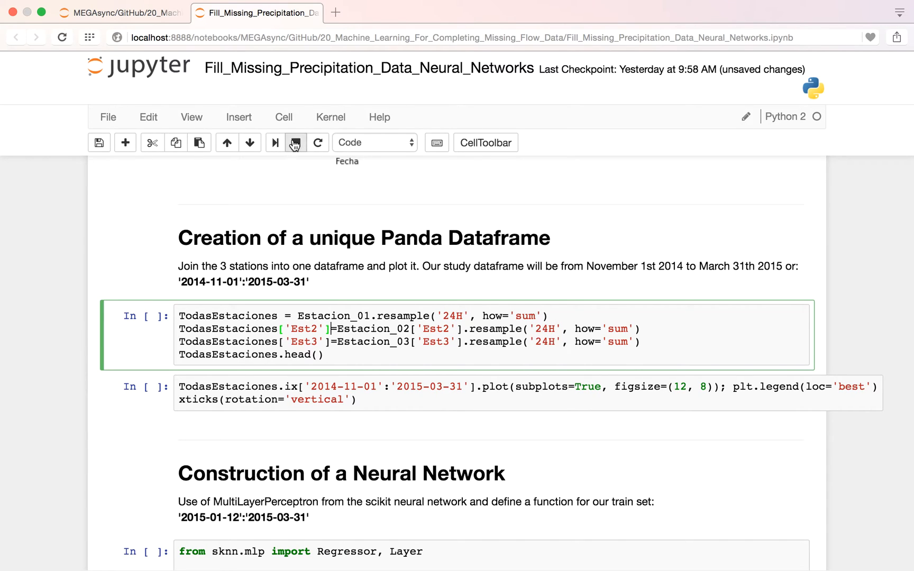
pyautogui.moveTo(279, 141)
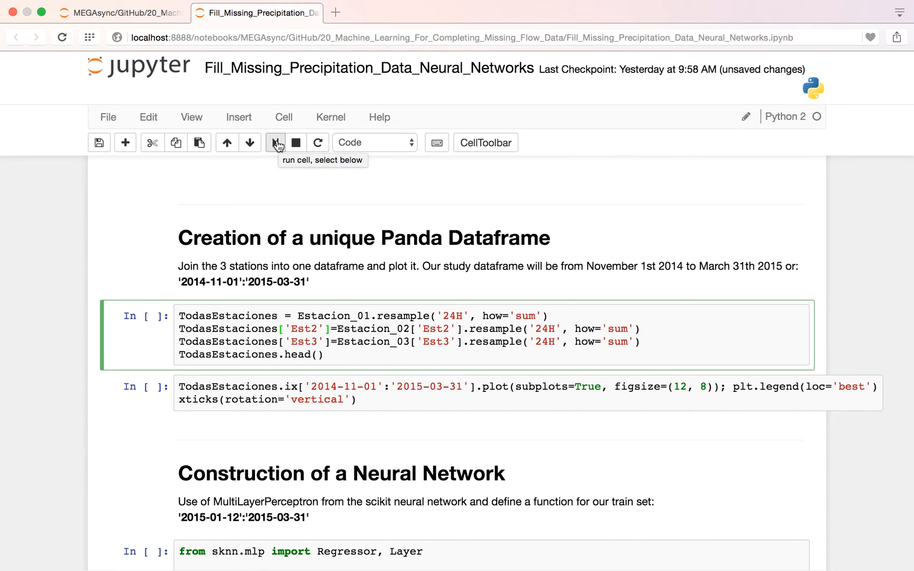
pyautogui.click(276, 141)
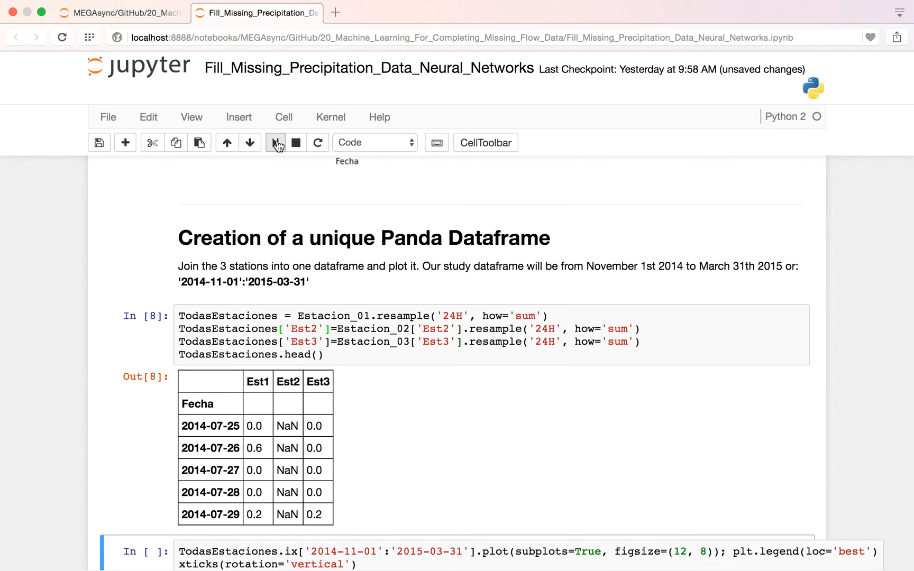
pyautogui.click(273, 142)
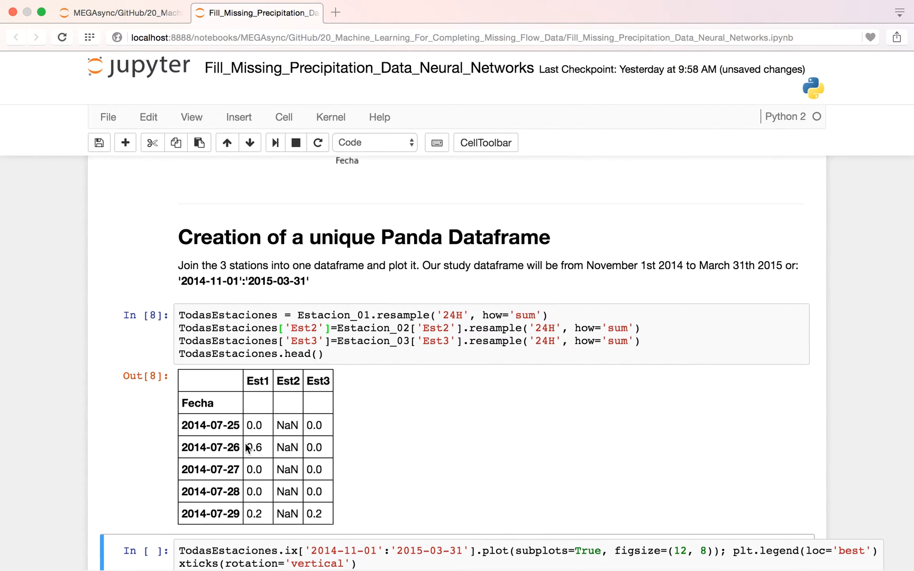
# Plot Est1, Est2 and Est3 subplots for November 2014–March 2015, showing the Est2 gap.
pyautogui.scroll(-3)
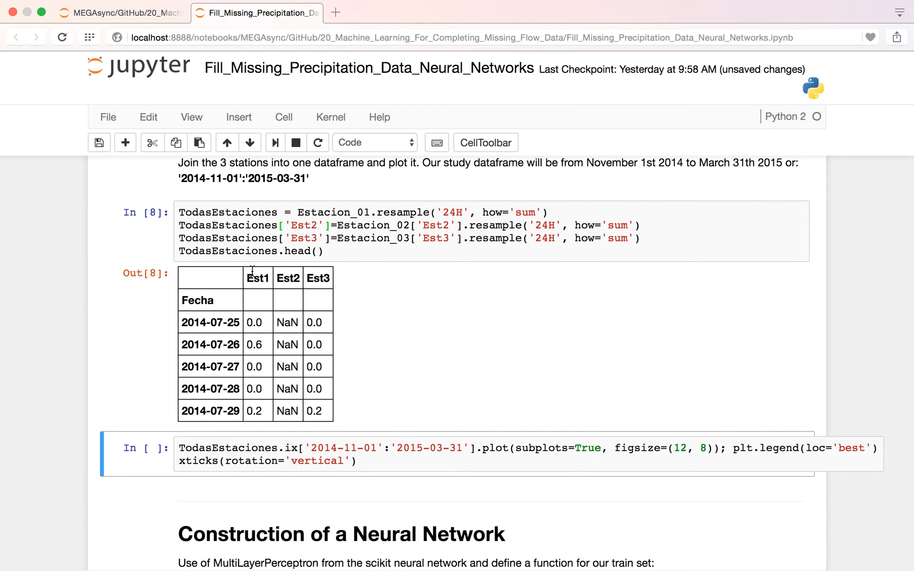
pyautogui.scroll(-3)
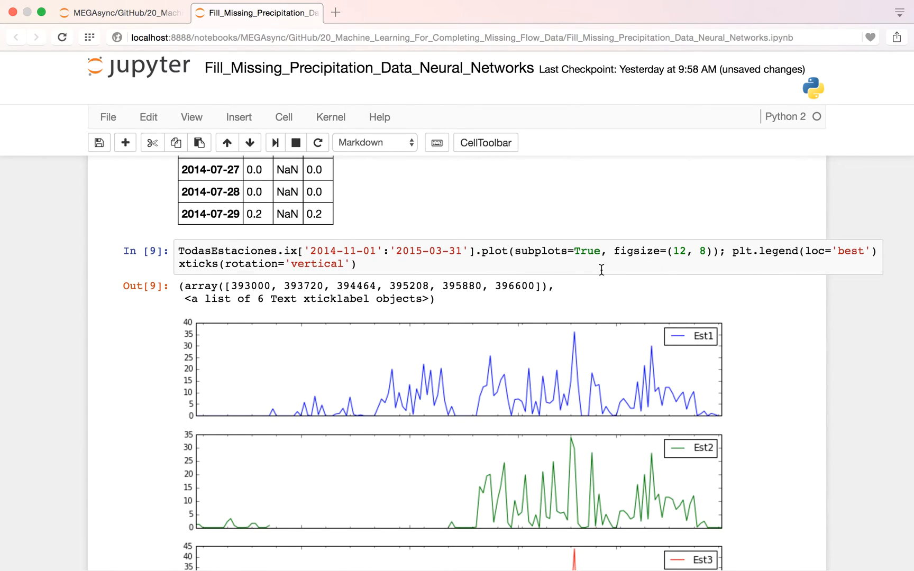
pyautogui.scroll(-3)
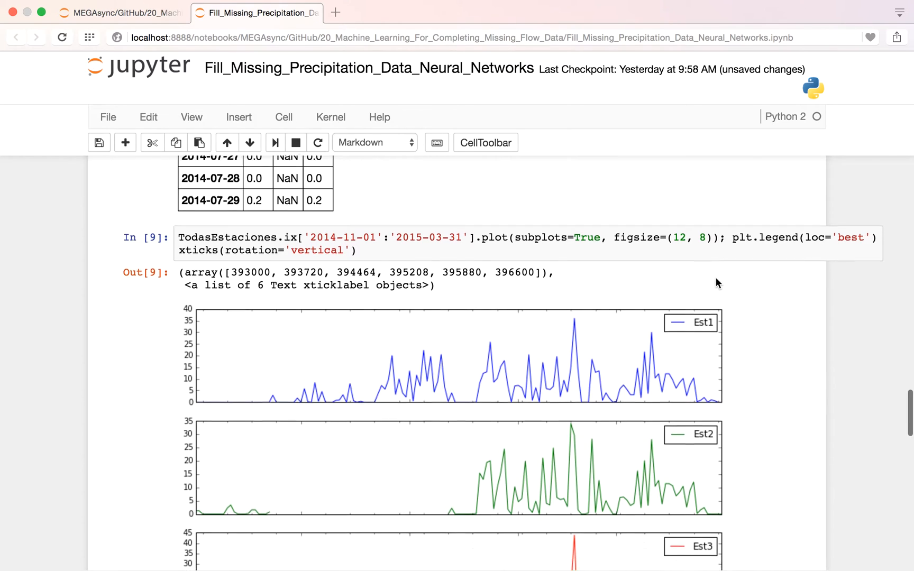
pyautogui.scroll(-3)
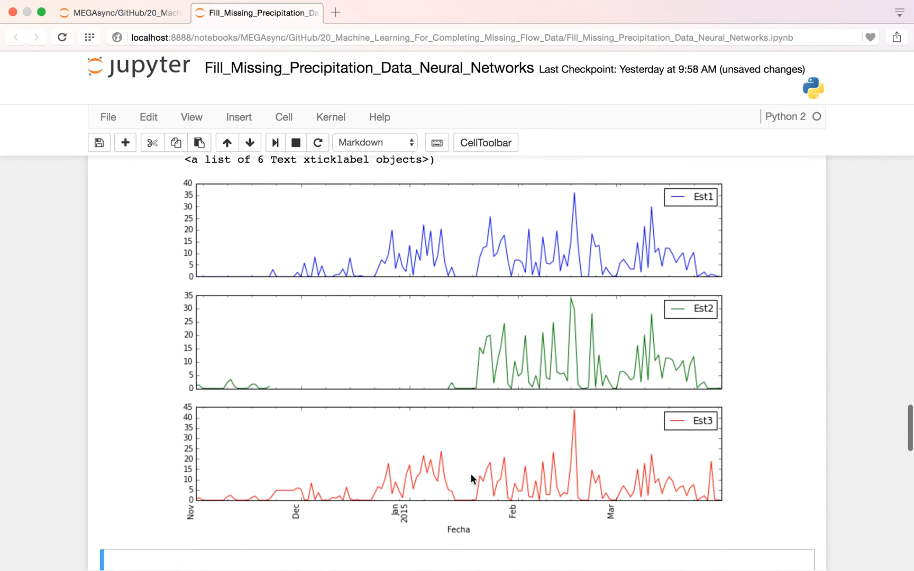
pyautogui.scroll(-3)
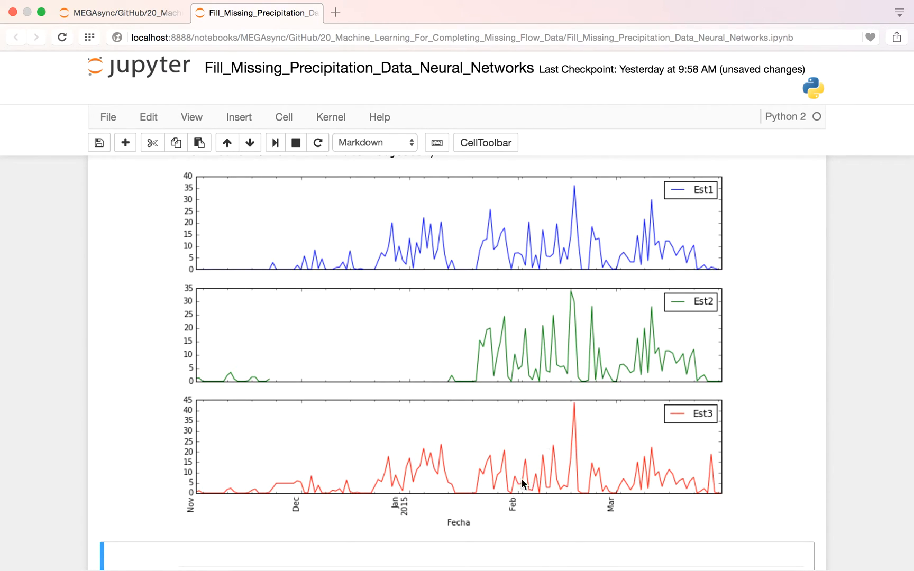
pyautogui.moveTo(407, 403)
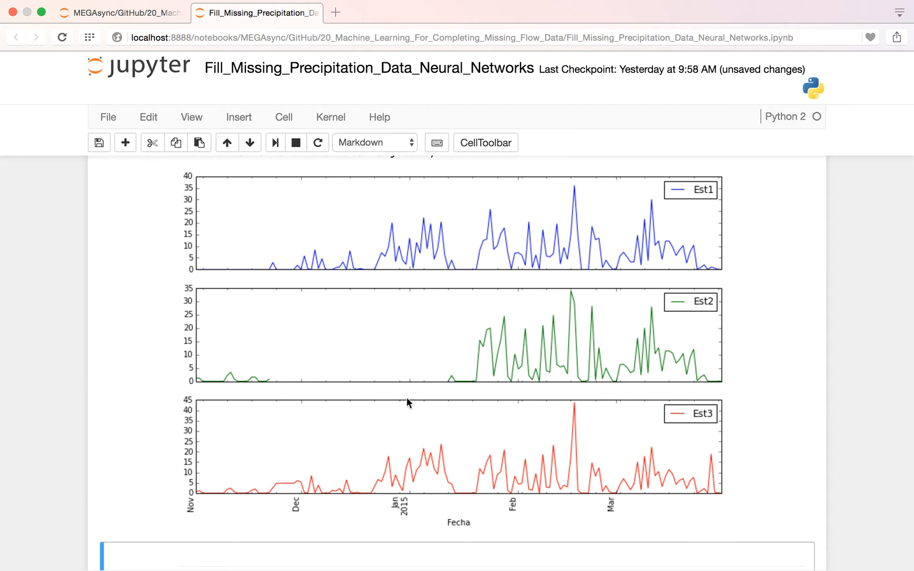
pyautogui.moveTo(341, 378)
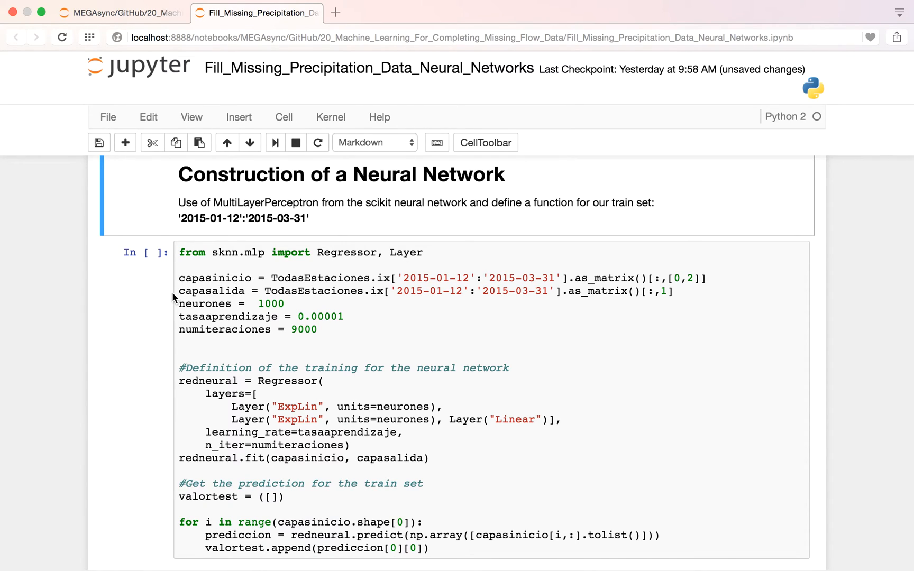
# Select the sknn Regressor training cell under Construction of a Neural Network.
pyautogui.click(232, 303)
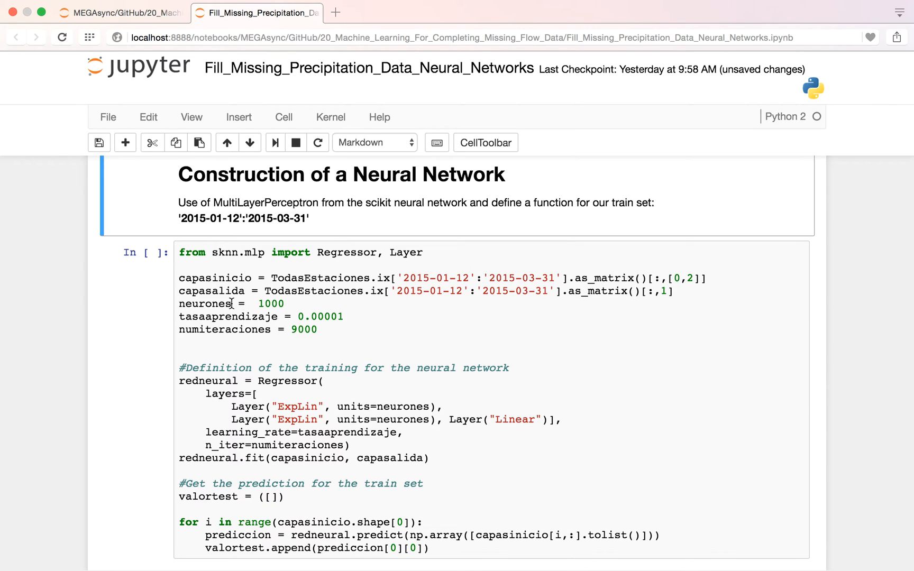
pyautogui.moveTo(291, 317)
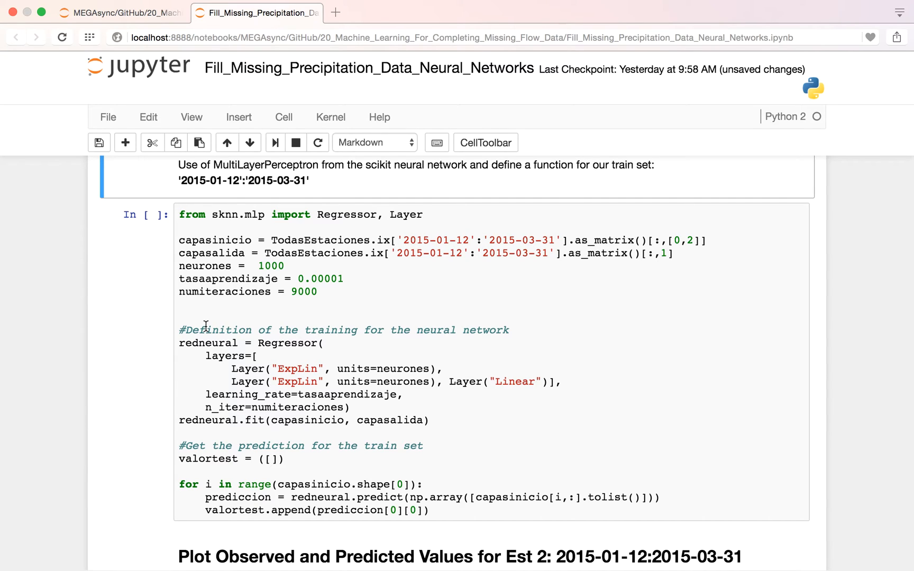
pyautogui.moveTo(283, 418)
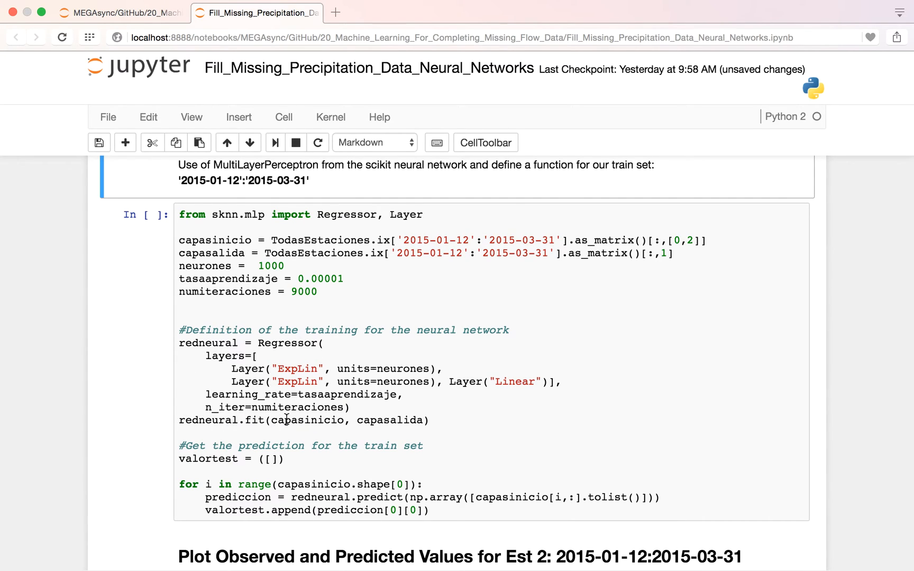
pyautogui.moveTo(243, 466)
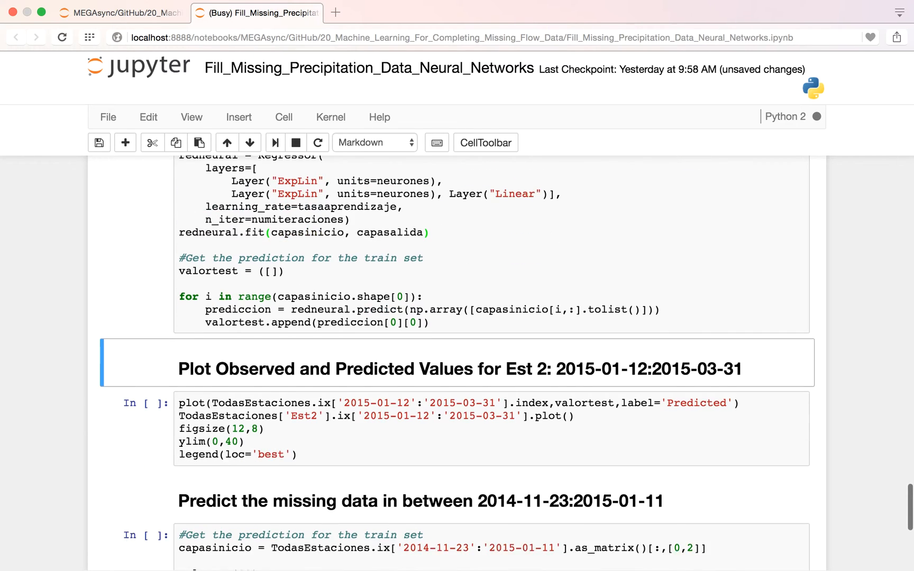
# After training, plot predicted versus observed Est2 precipitation for 2015-01-12 to 2015-03-31.
pyautogui.scroll(-3)
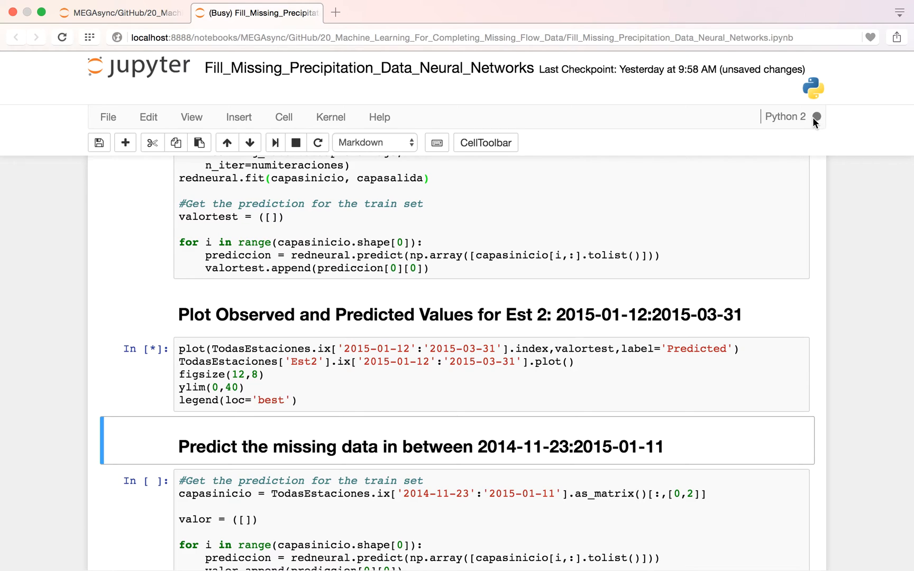
pyautogui.moveTo(564, 280)
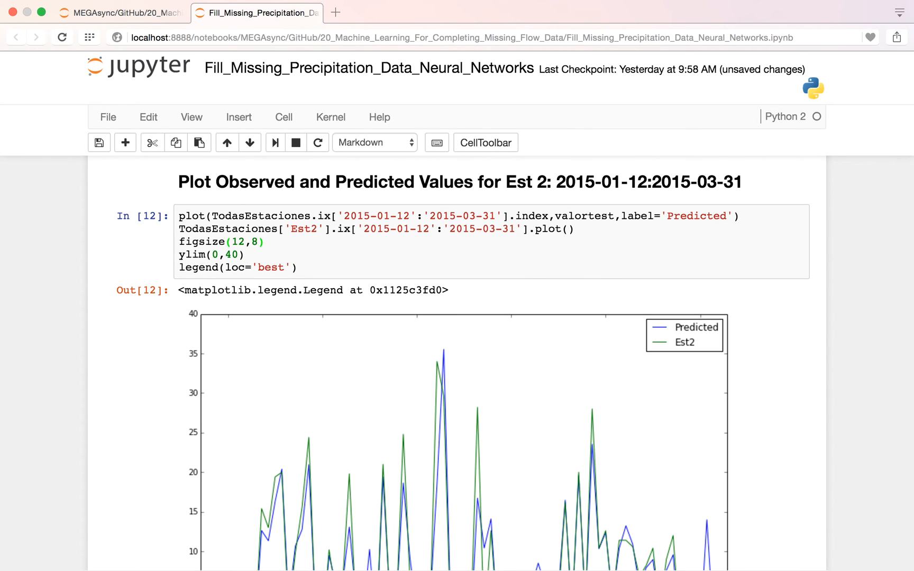
pyautogui.scroll(-3)
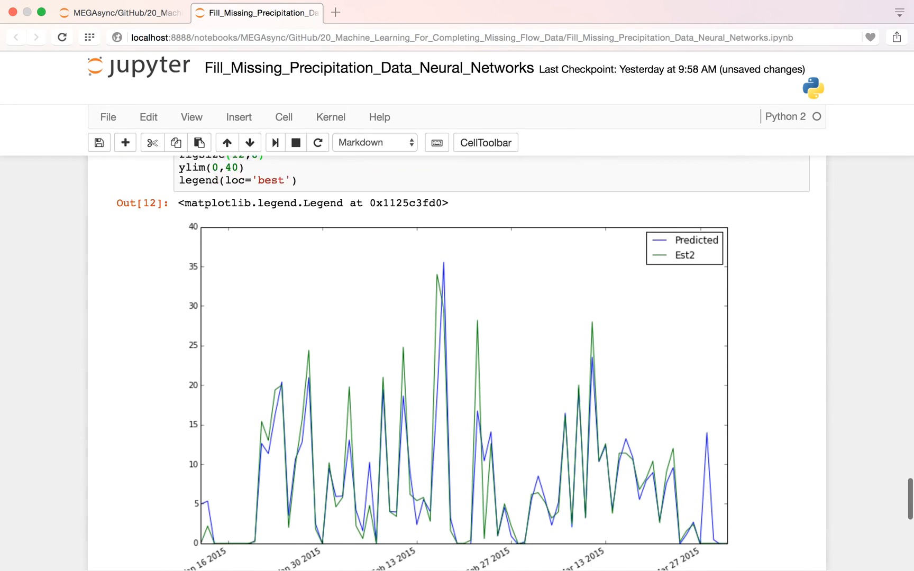
pyautogui.scroll(-3)
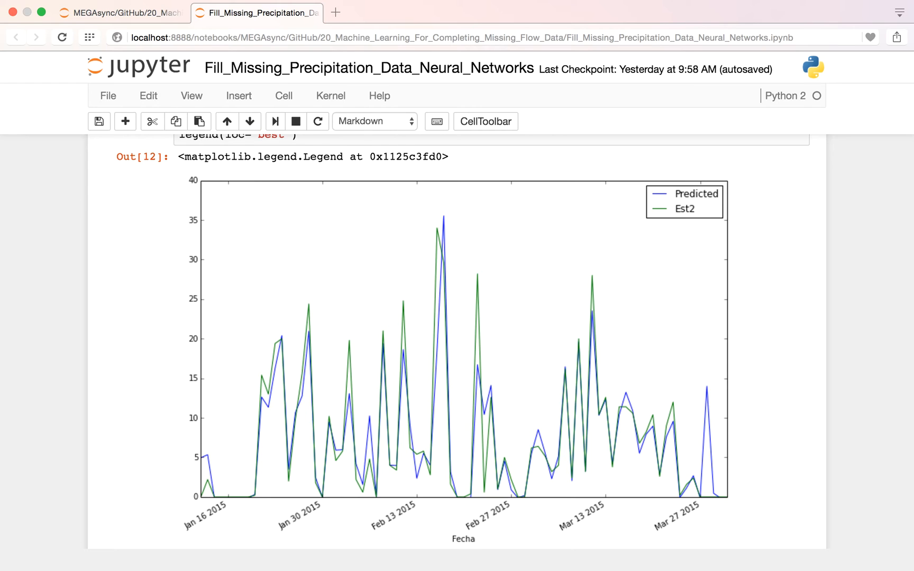
pyautogui.scroll(-3)
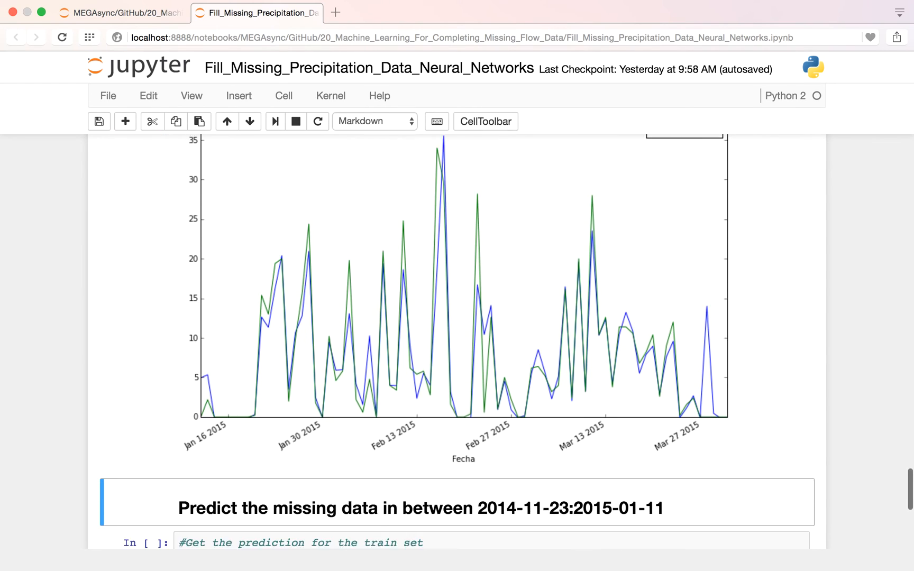
pyautogui.scroll(-3)
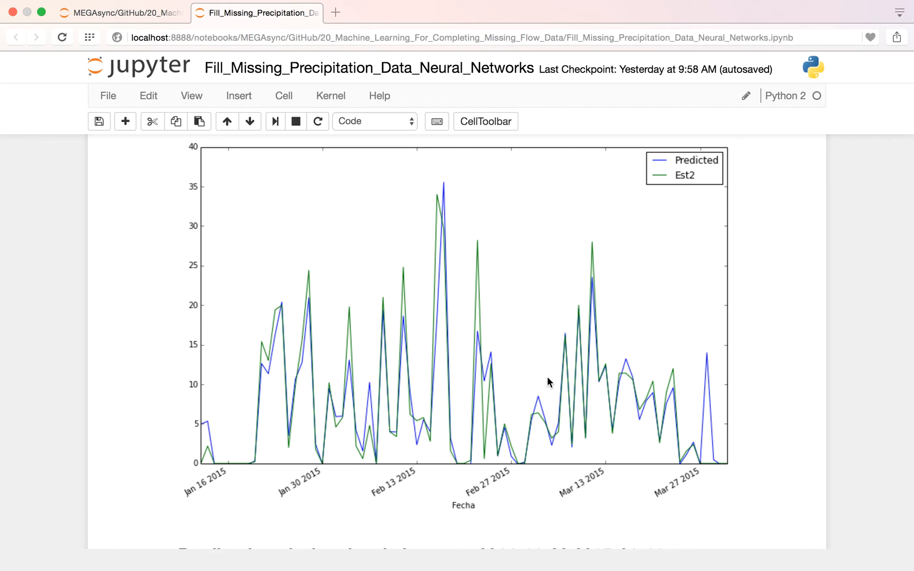
# Predict Est2 for 2014-11-23 to 2015-01-11 and plot Est1, Est2, Est3 with Est2_Completed.
pyautogui.scroll(-3)
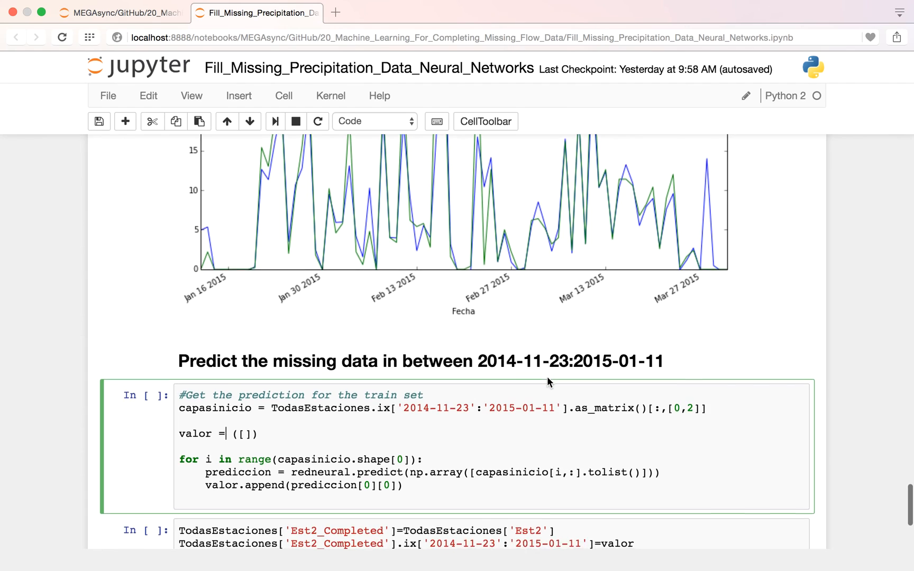
pyautogui.scroll(-3)
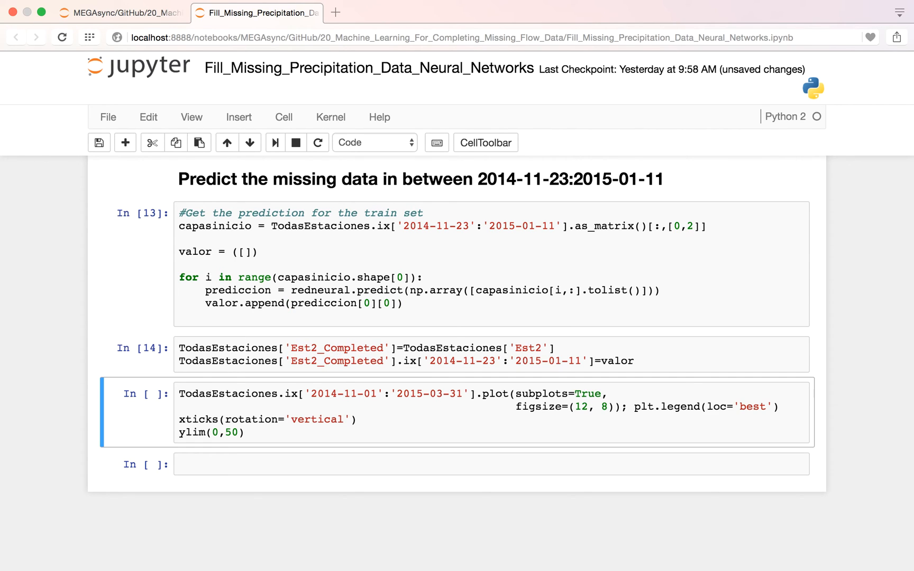
pyautogui.press('shift+enter')
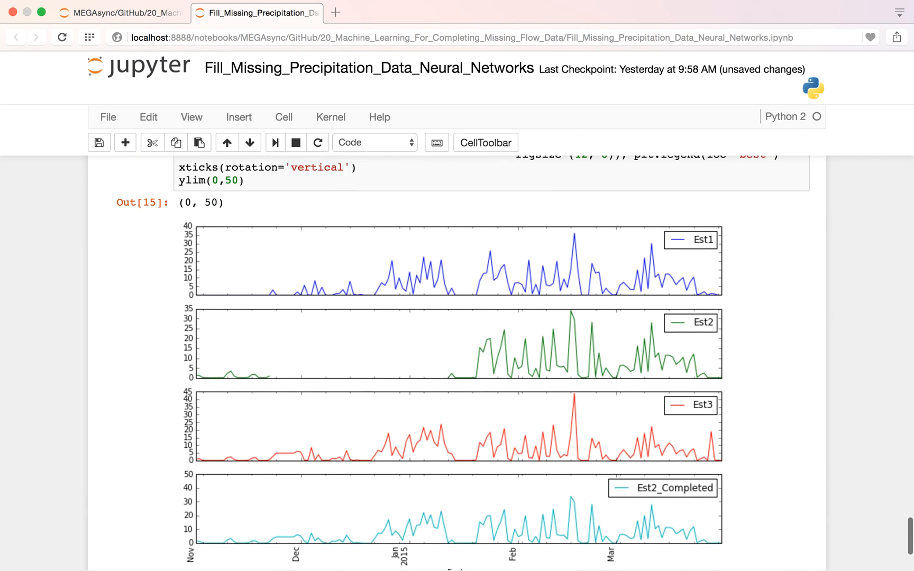
pyautogui.scroll(-3)
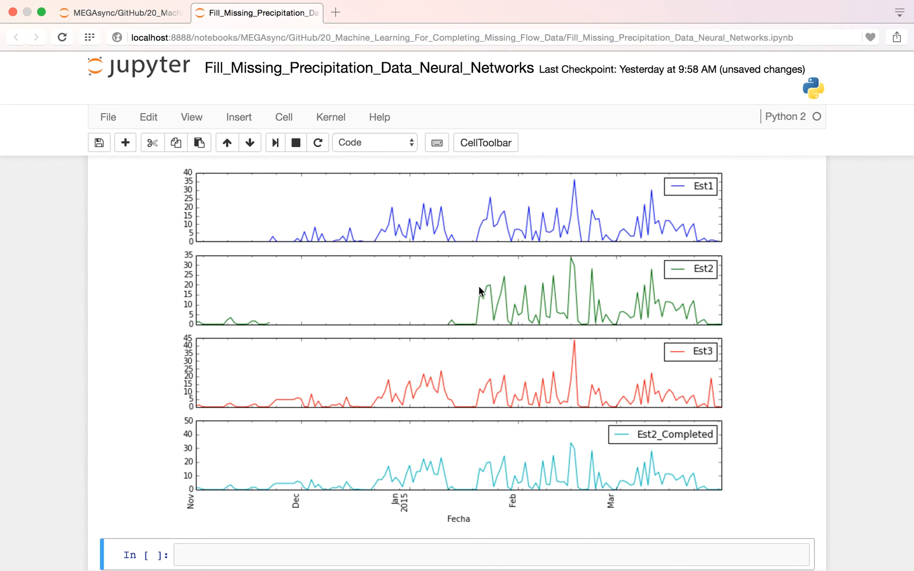
pyautogui.moveTo(253, 476)
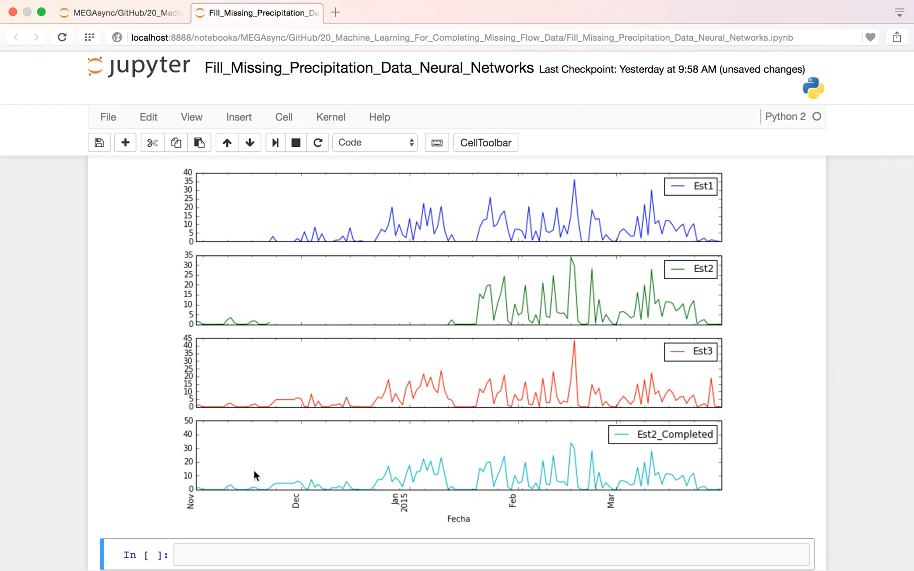
pyautogui.moveTo(489, 494)
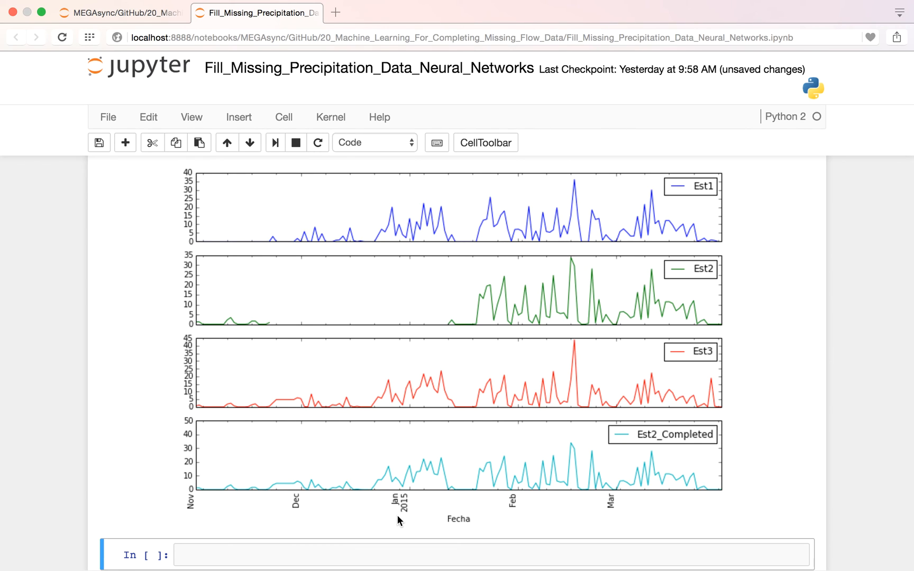
pyautogui.scroll(-3)
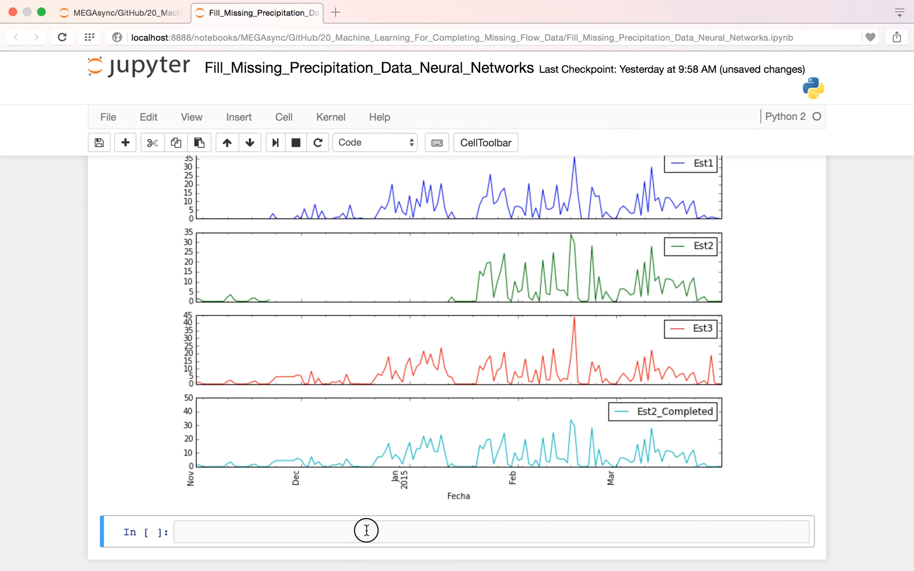
pyautogui.click(373, 142)
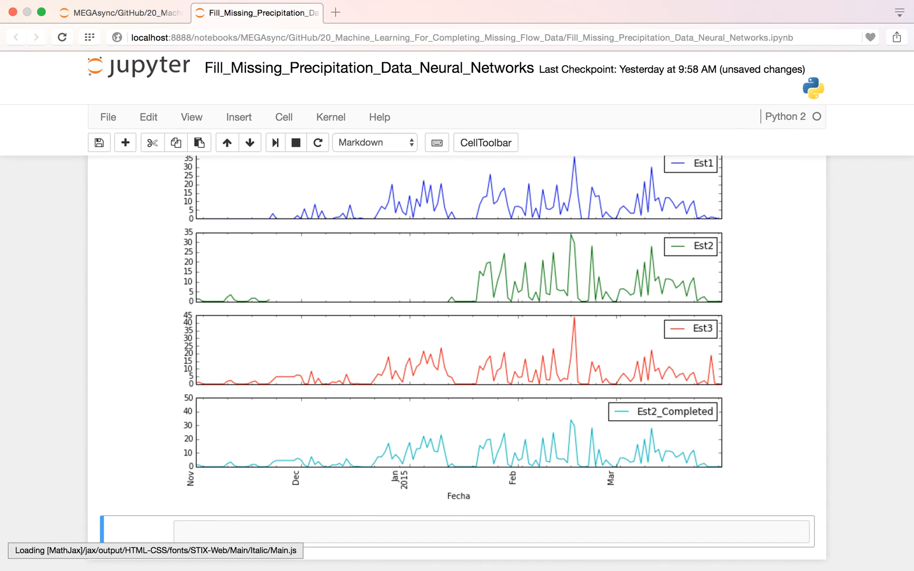
pyautogui.click(339, 529)
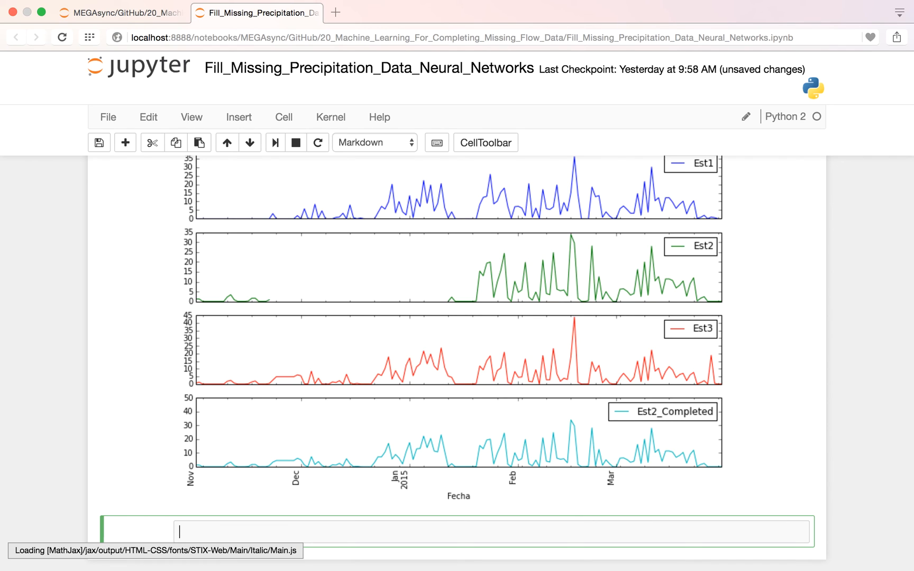
pyautogui.write('#')
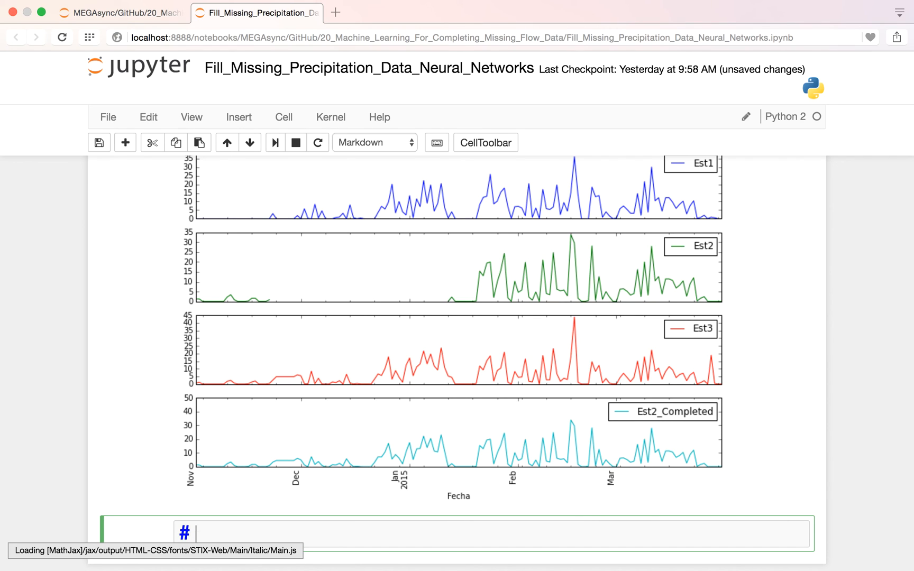
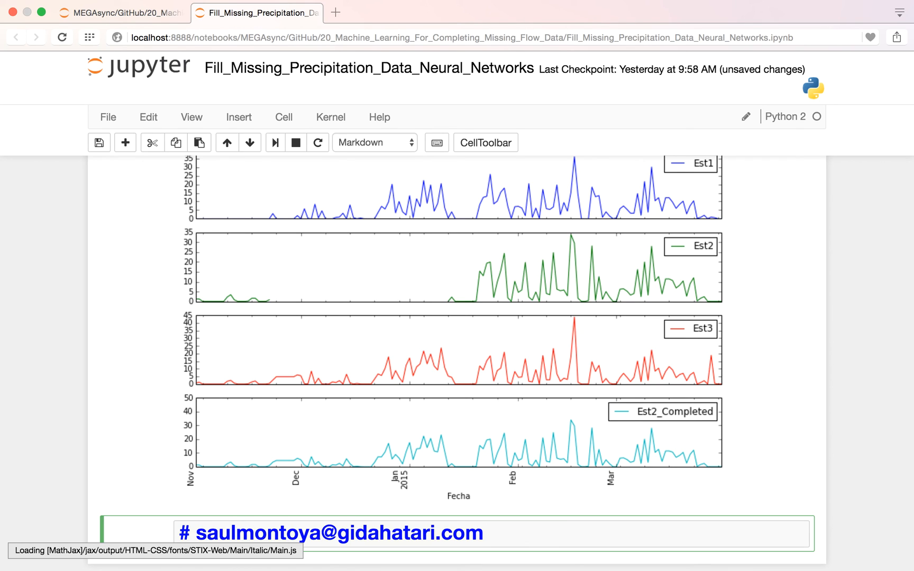